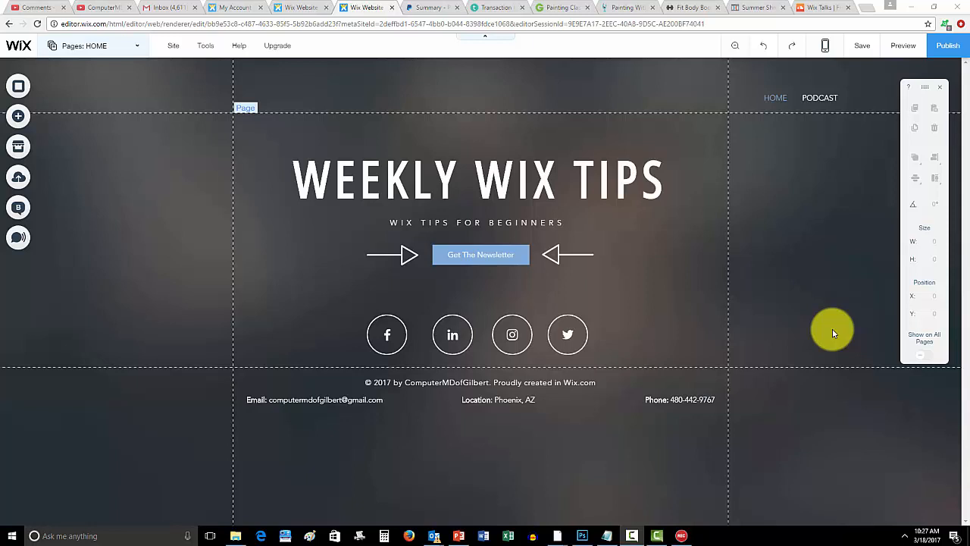
Preview the Weekly Wix Tips site and view the live Wix Talks home page in the browser.
left_click(477, 178)
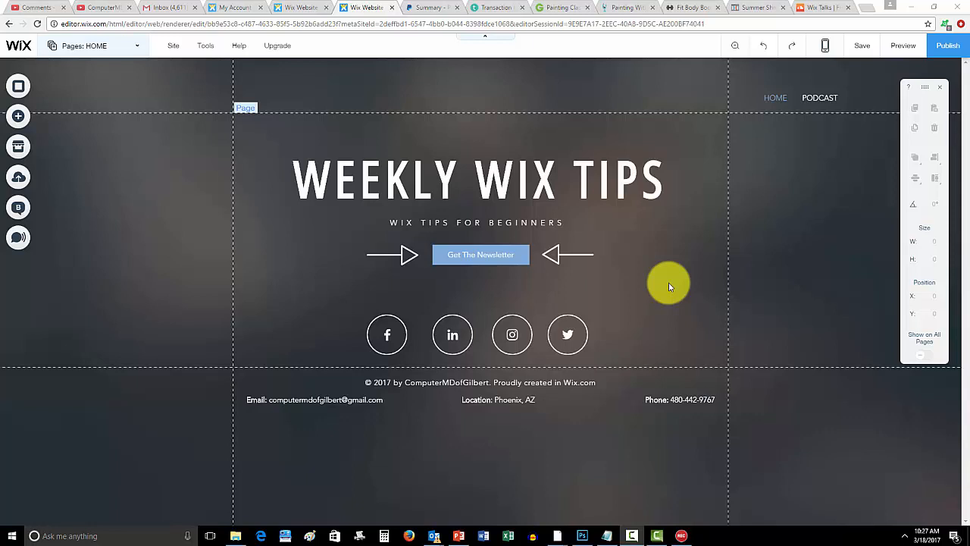
left_click(477, 179)
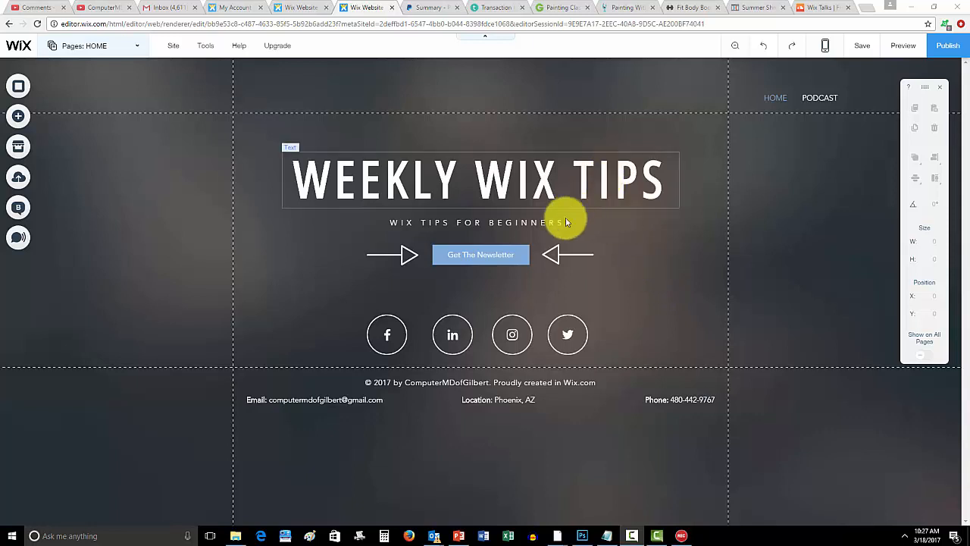
left_click(704, 296)
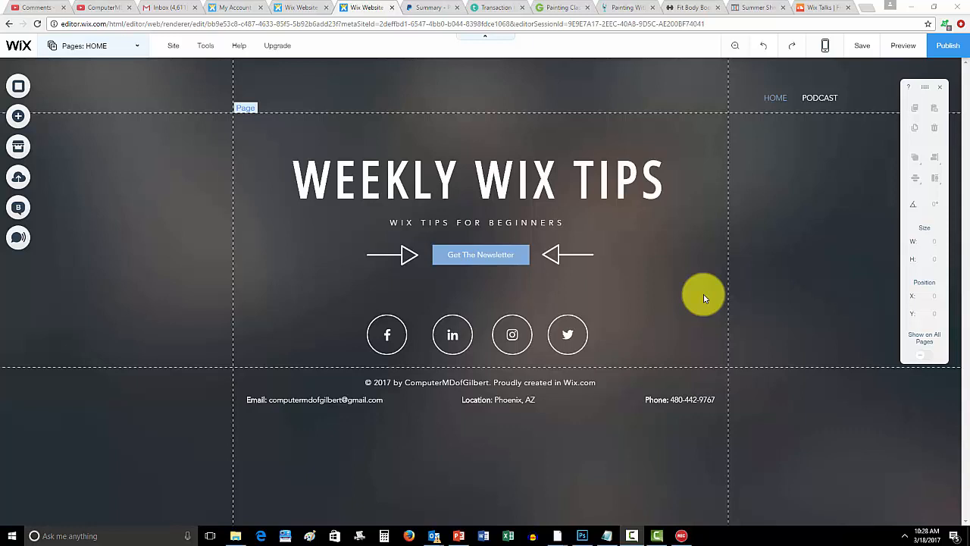
mouse_move(746, 209)
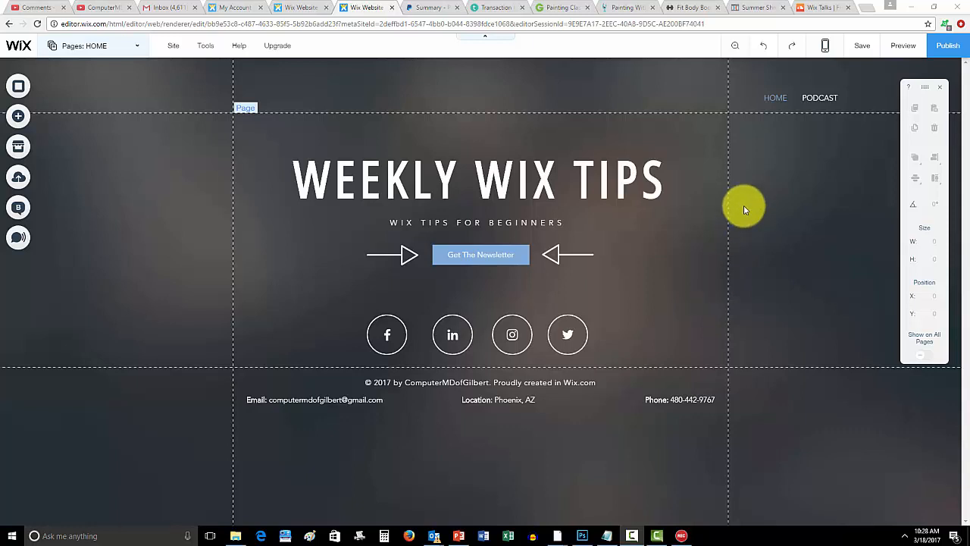
mouse_move(779, 185)
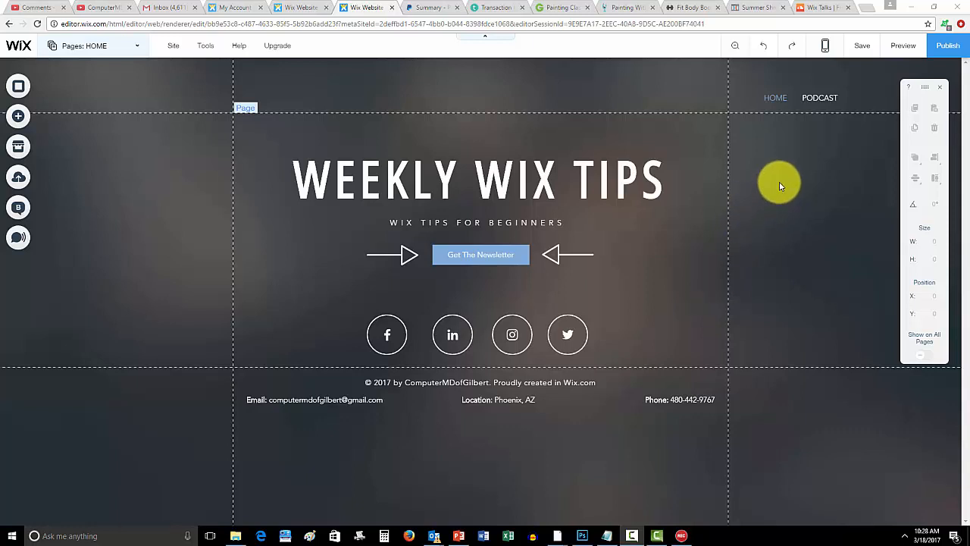
mouse_move(895, 97)
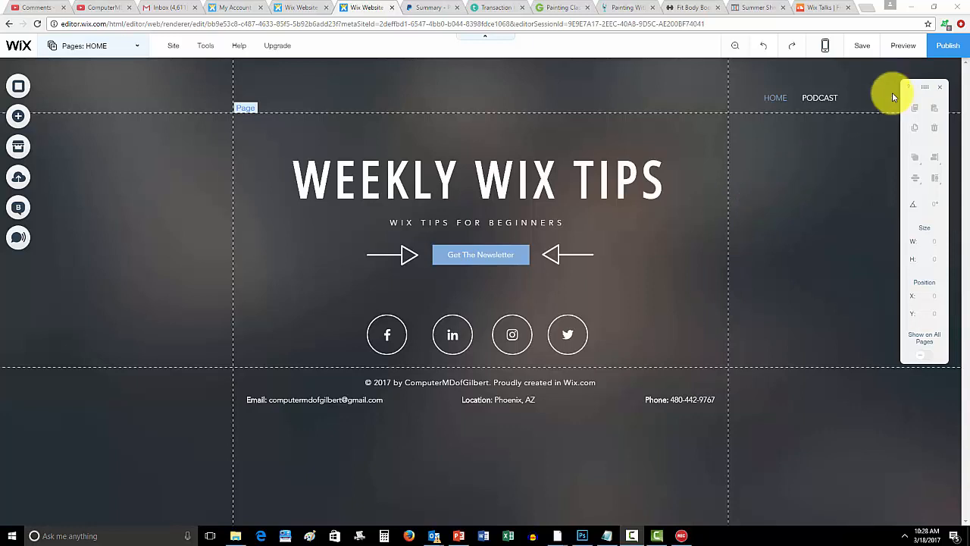
left_click(904, 45)
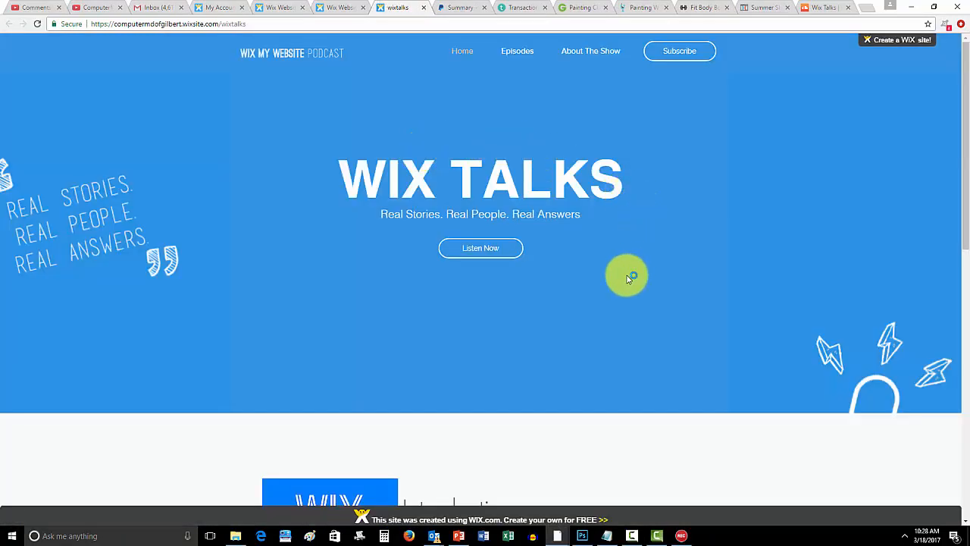
mouse_move(591, 296)
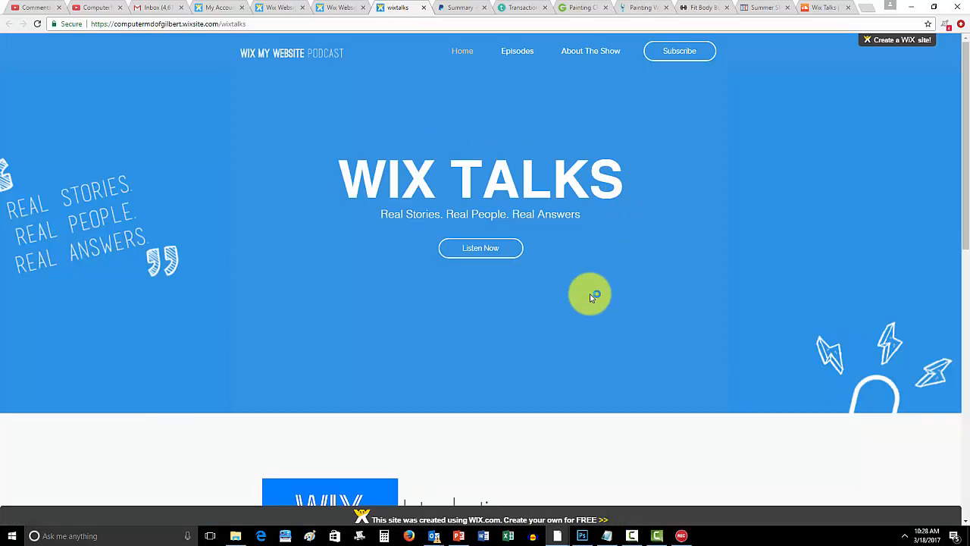
mouse_move(409, 205)
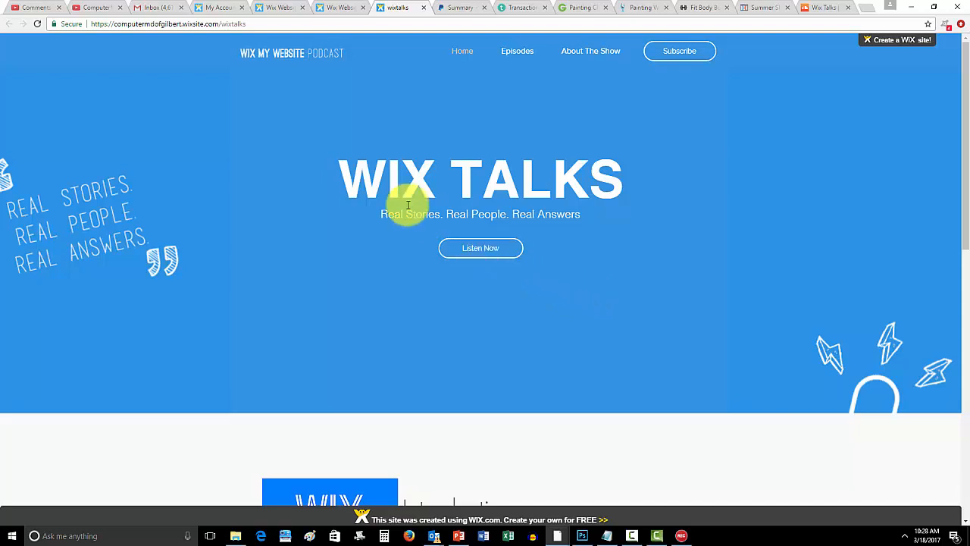
mouse_move(389, 264)
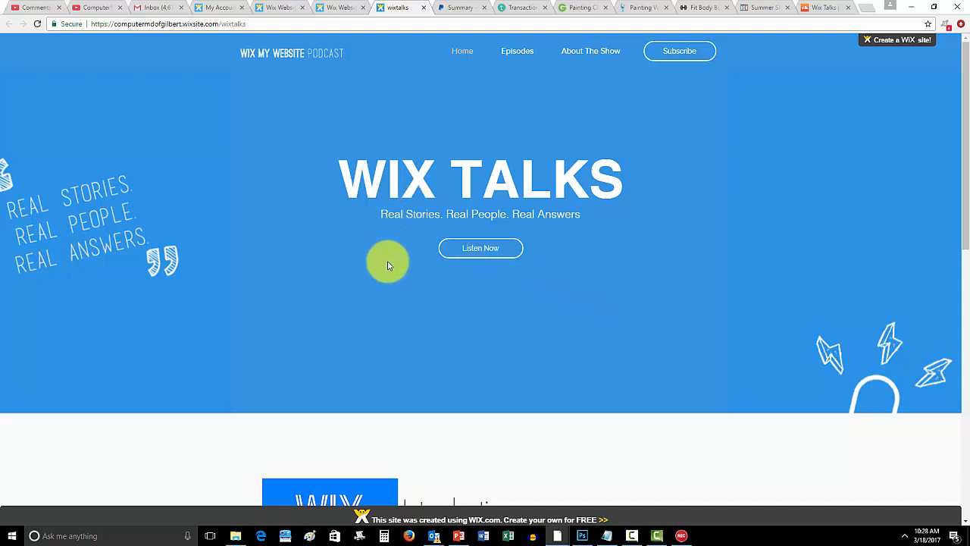
mouse_move(691, 254)
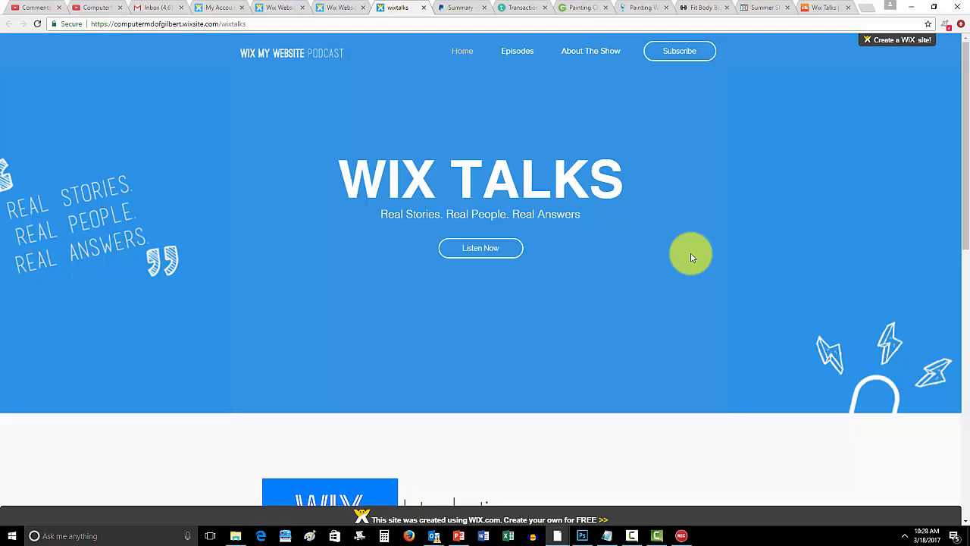
mouse_move(458, 79)
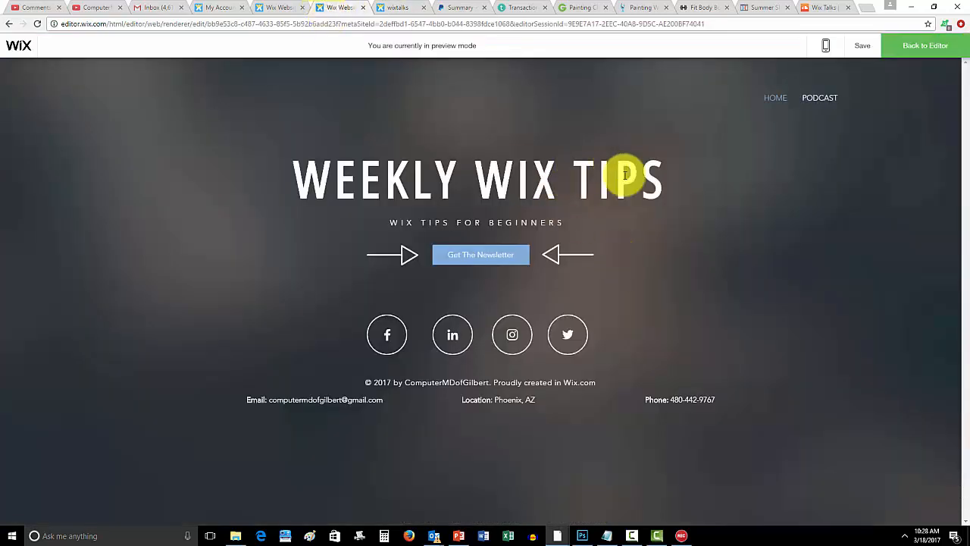
mouse_move(802, 115)
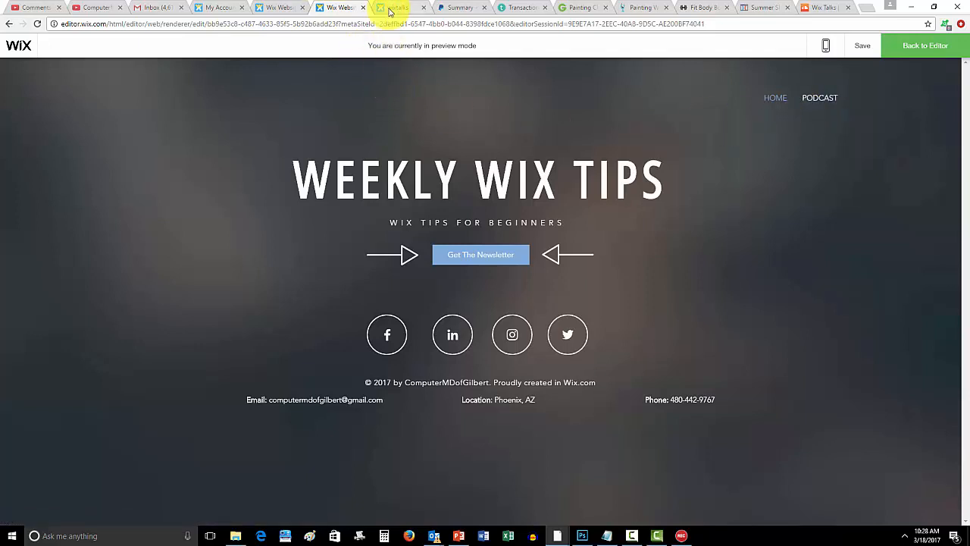
Switch to the live Wix Talks tab and scroll to the Introduction SoundCloud player and back.
left_click(394, 6)
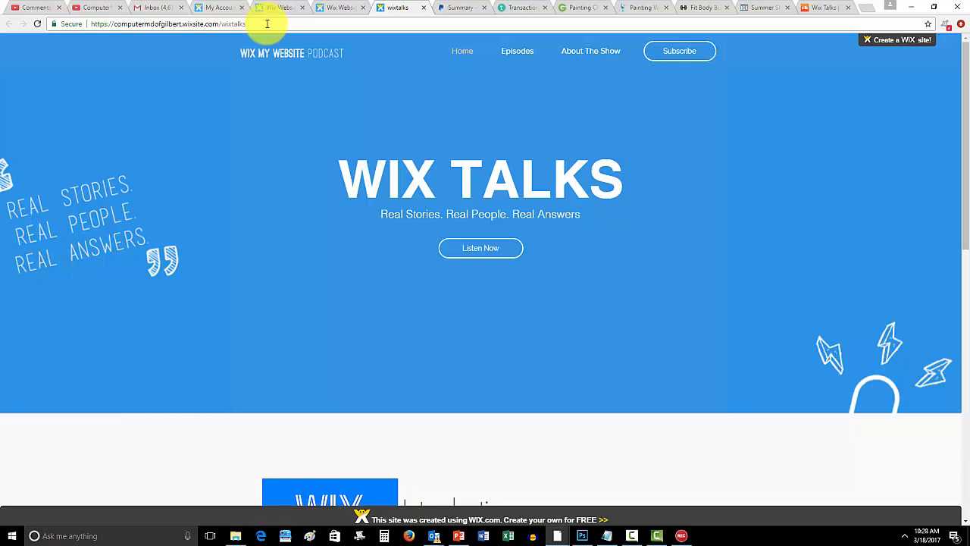
mouse_move(615, 152)
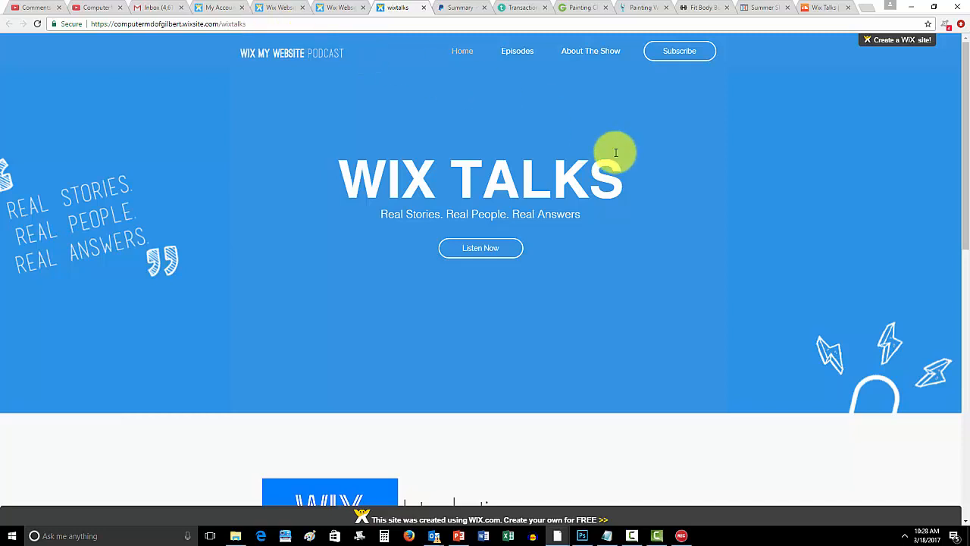
scroll("down", 3)
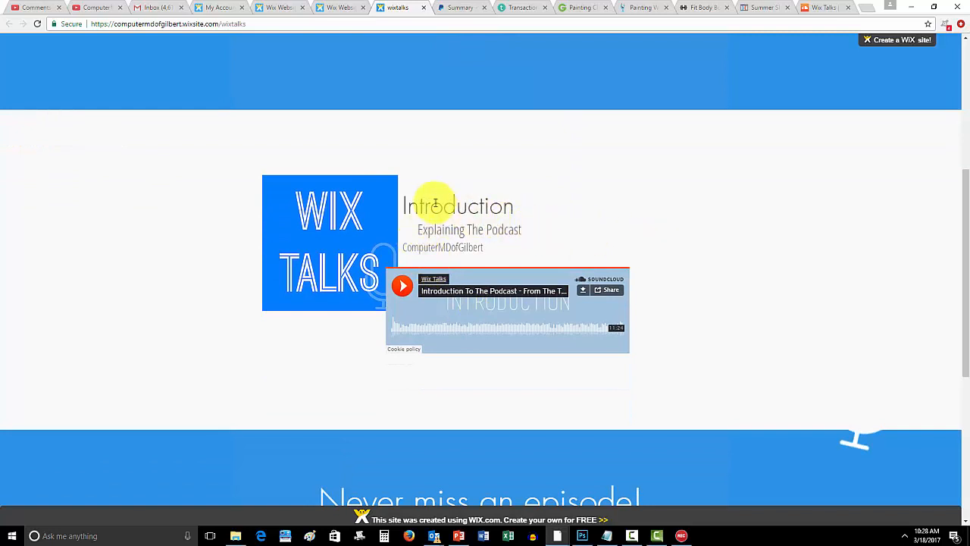
mouse_move(590, 242)
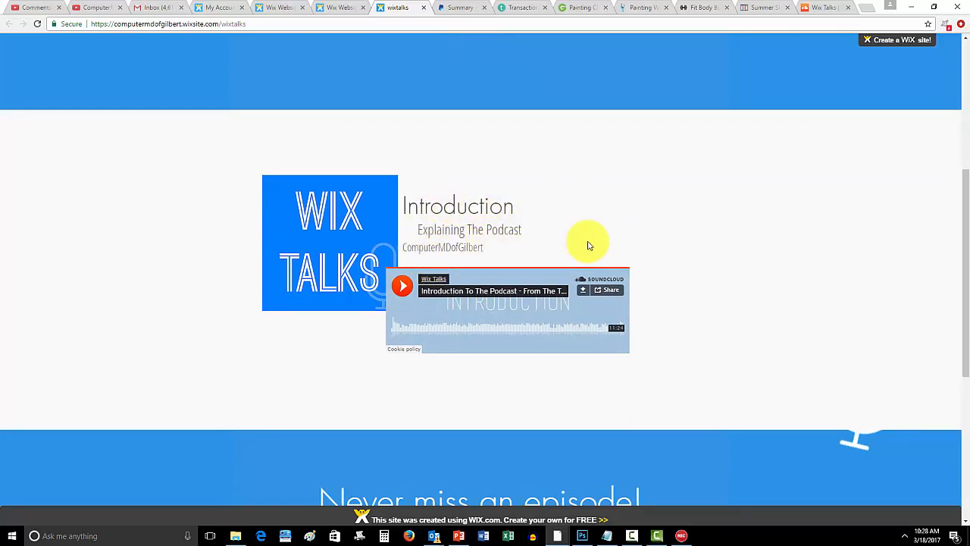
mouse_move(579, 237)
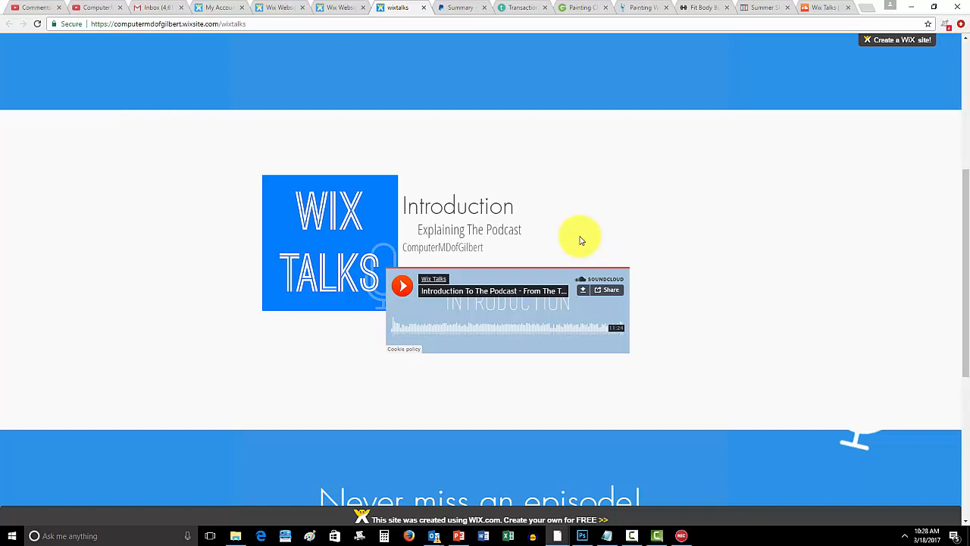
scroll("down", 3)
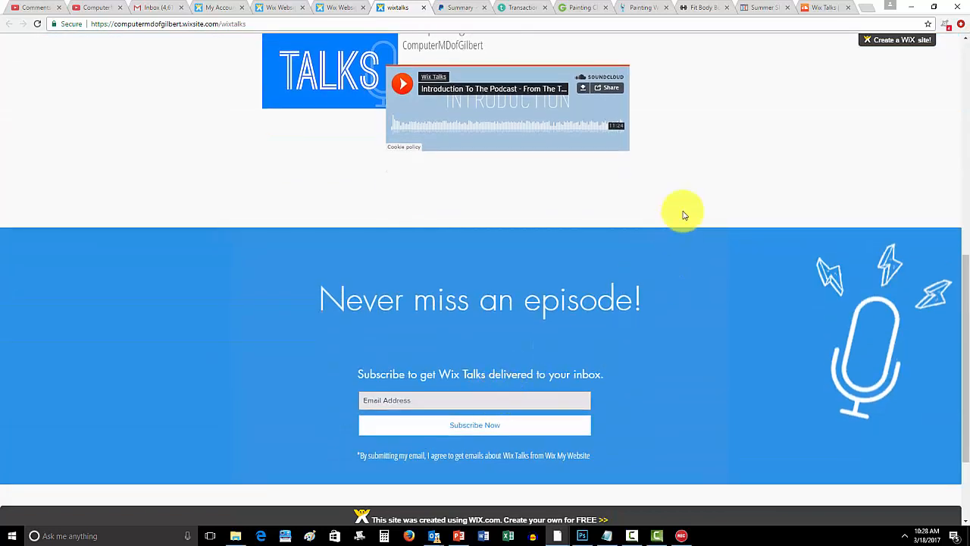
scroll("up", 3)
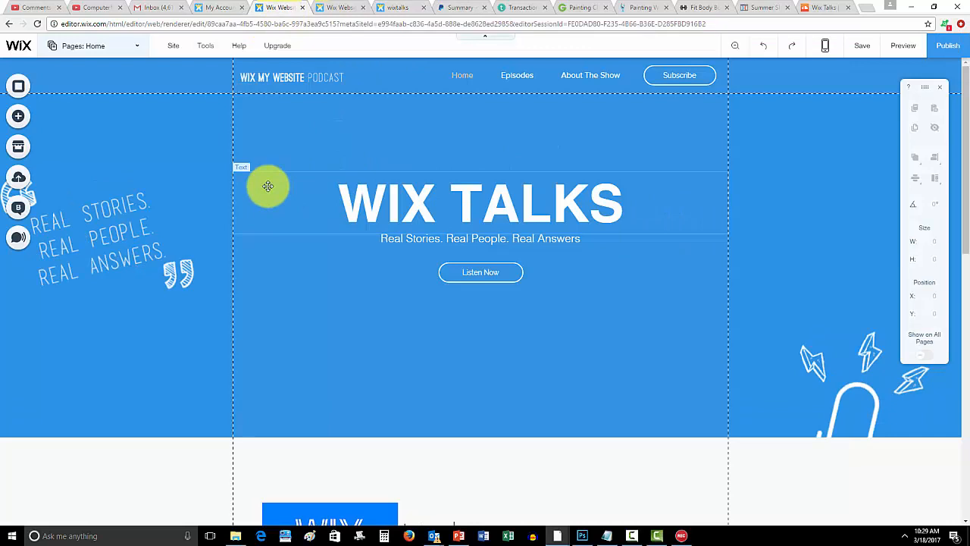
left_click(577, 326)
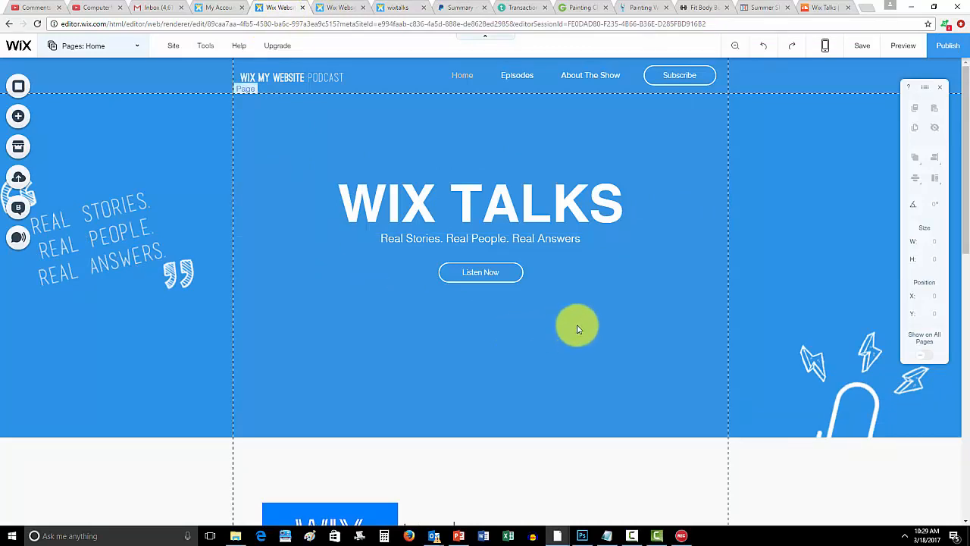
scroll("down", 3)
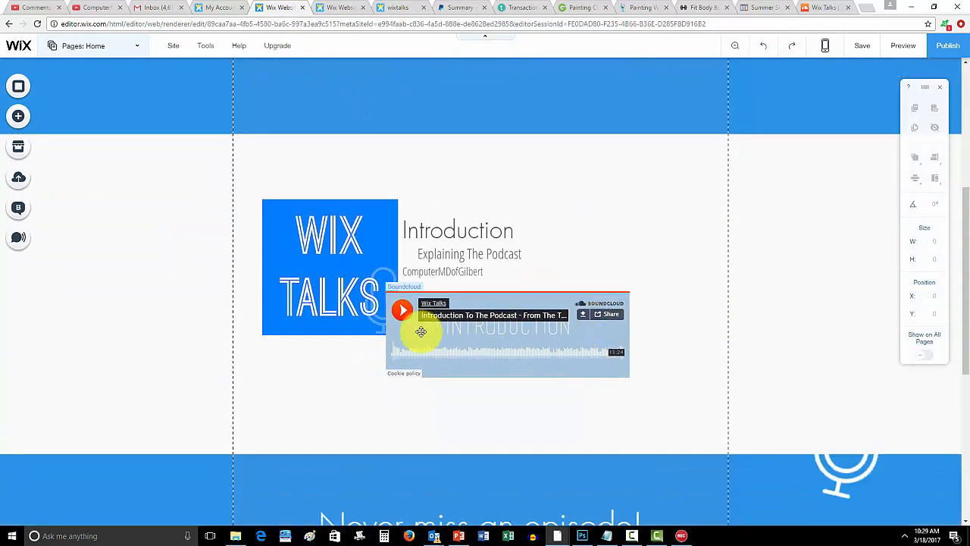
mouse_move(206, 322)
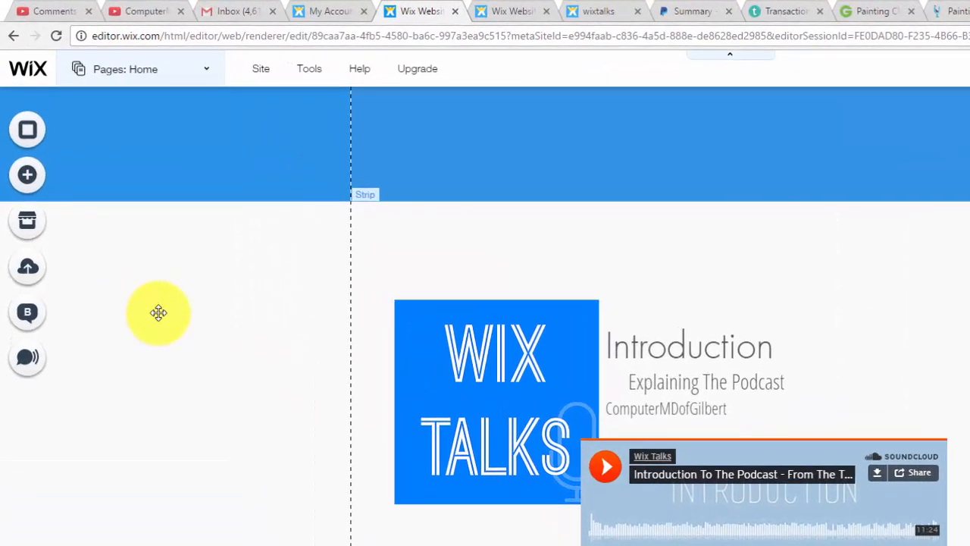
mouse_move(27, 176)
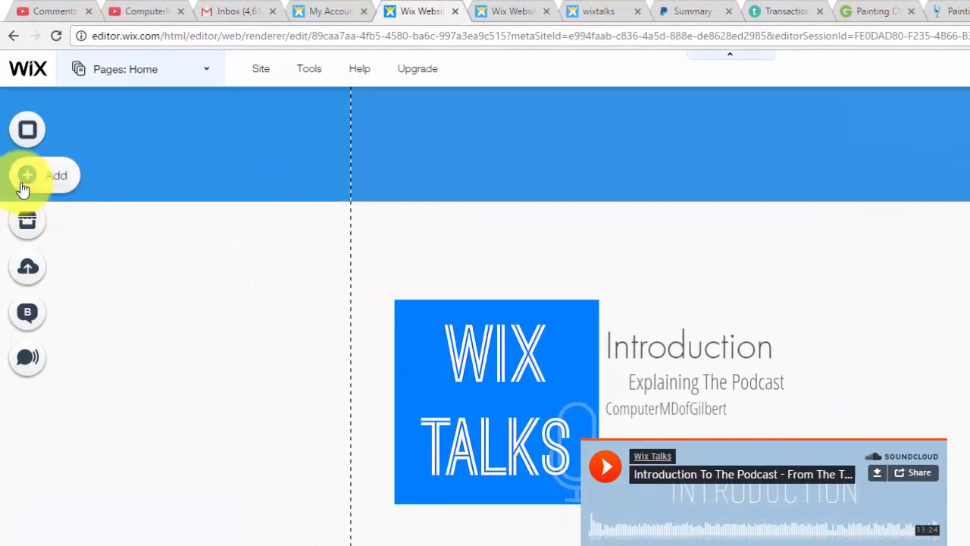
Show the Add Music elements with the SoundCloud Player option in view.
left_click(27, 176)
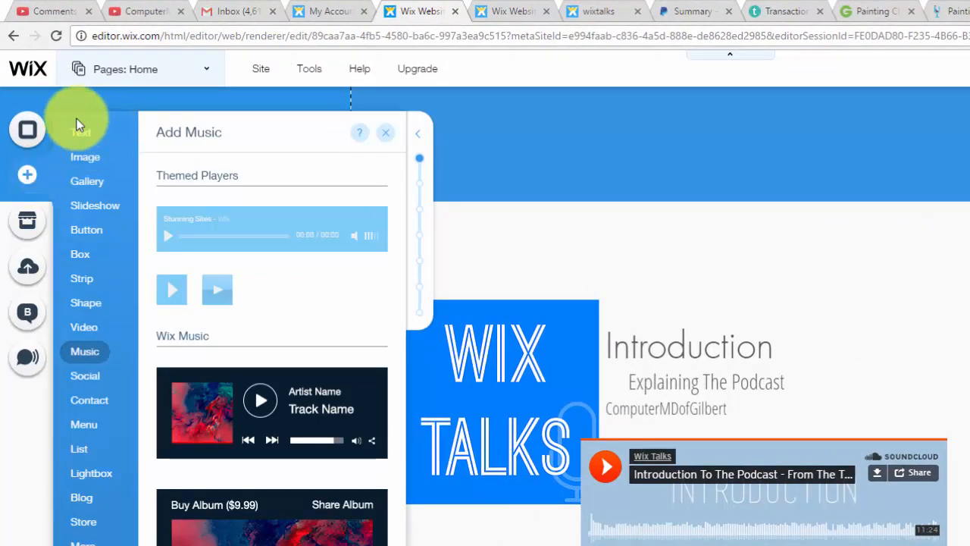
left_click(85, 156)
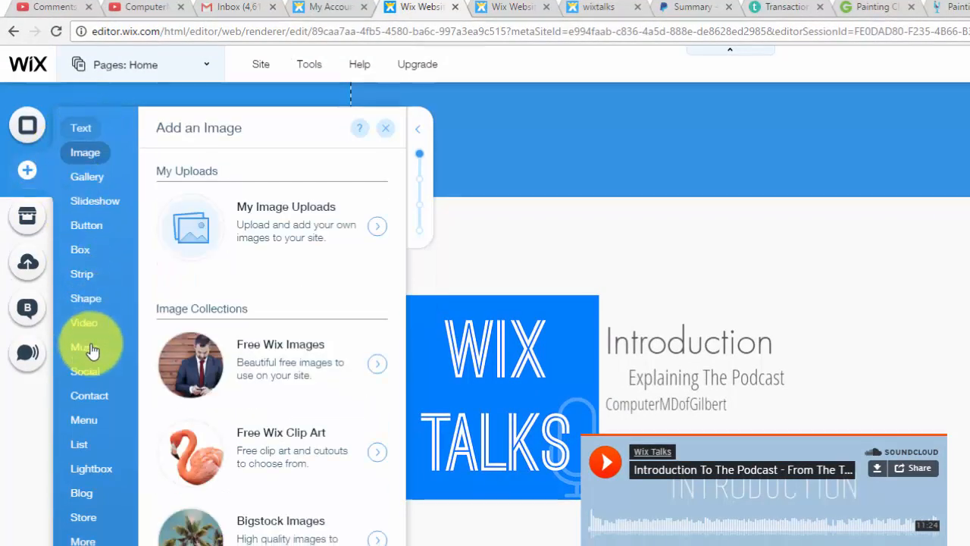
left_click(85, 345)
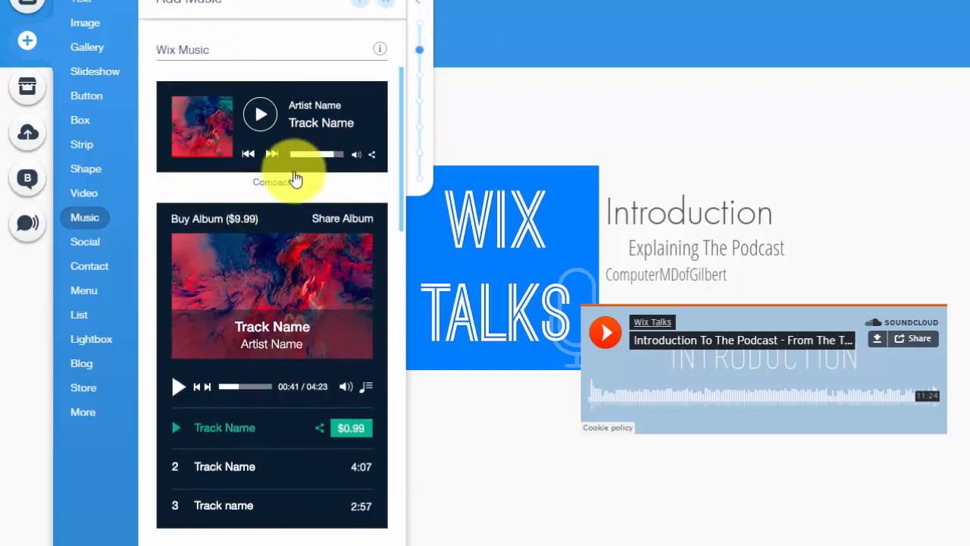
scroll("down", 3)
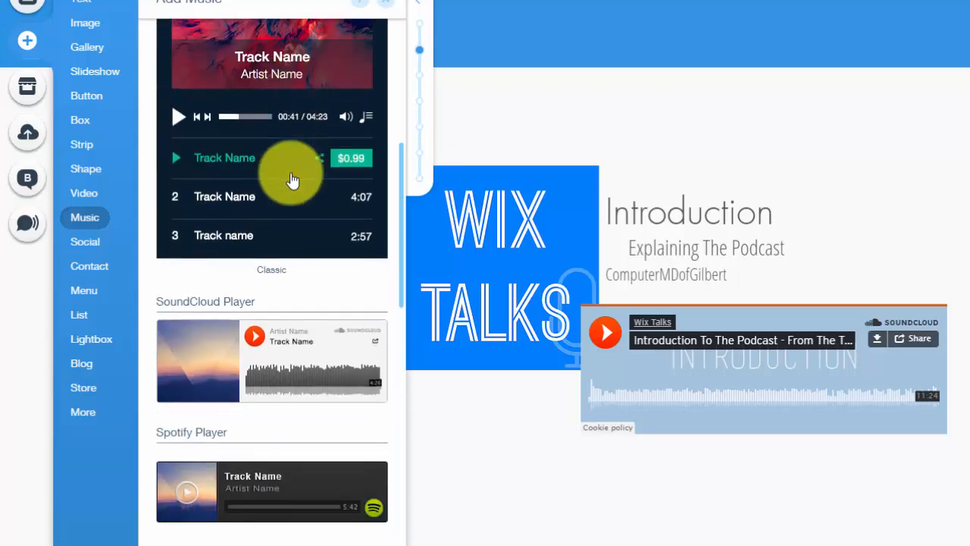
scroll("down", 3)
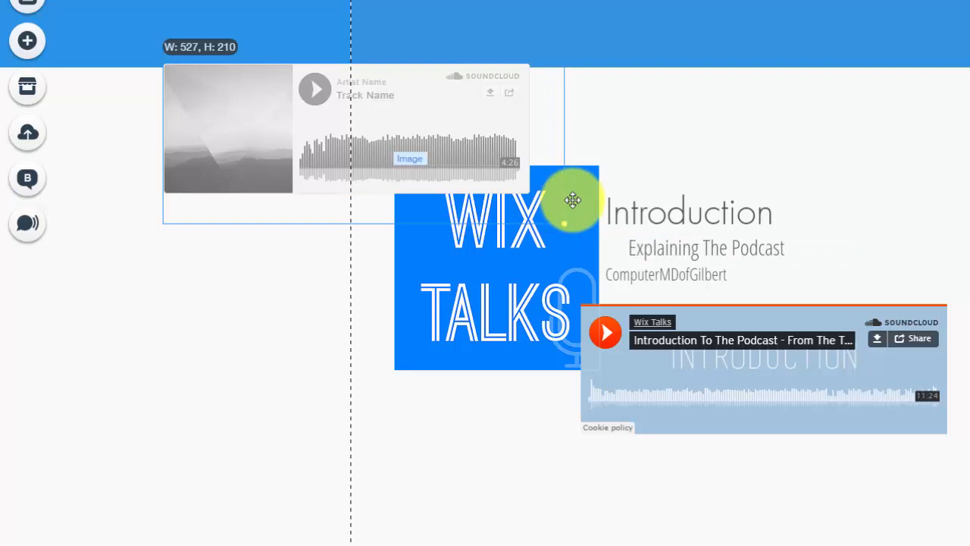
Drop a SoundCloud track player onto the page near the top left, above the WIX TALKS logo.
left_click_drag(573, 200, 528, 206)
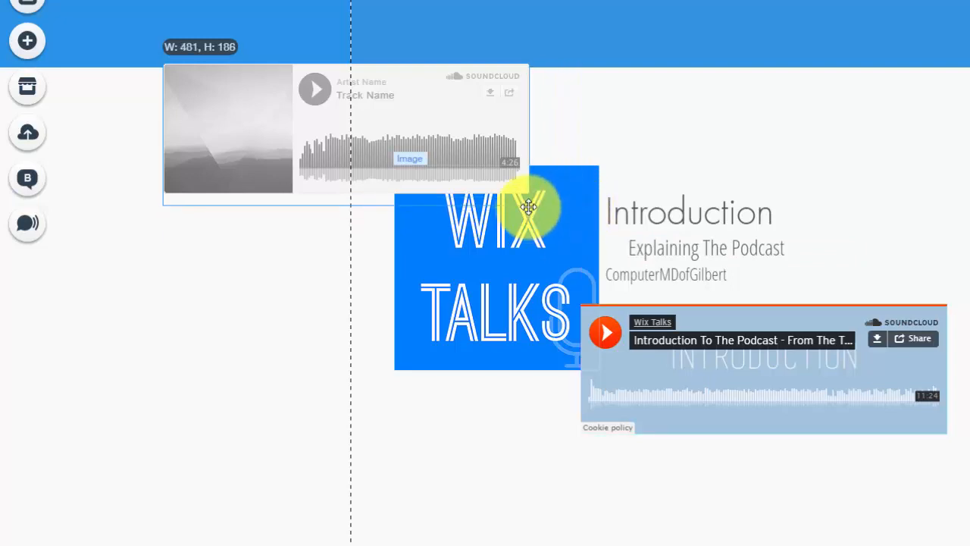
left_click_drag(528, 206, 531, 200)
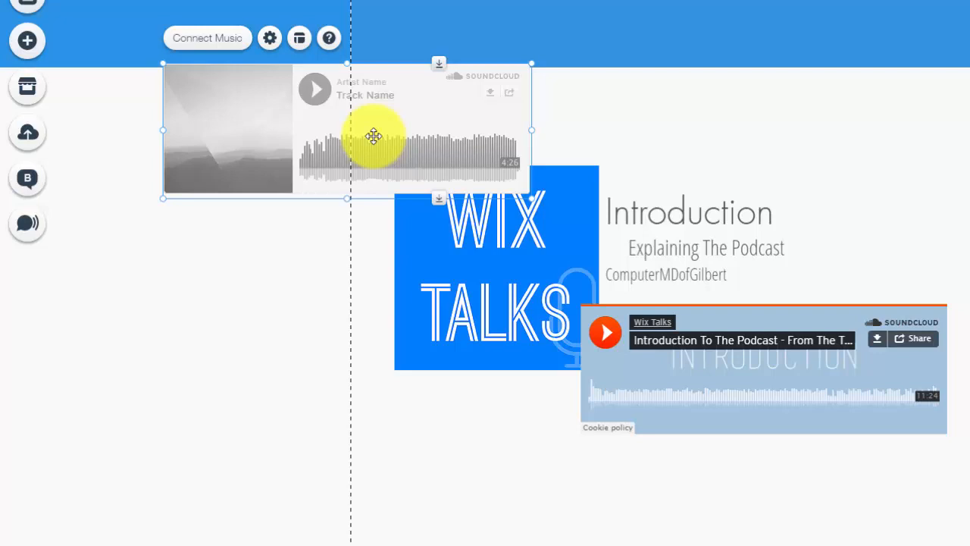
mouse_move(279, 109)
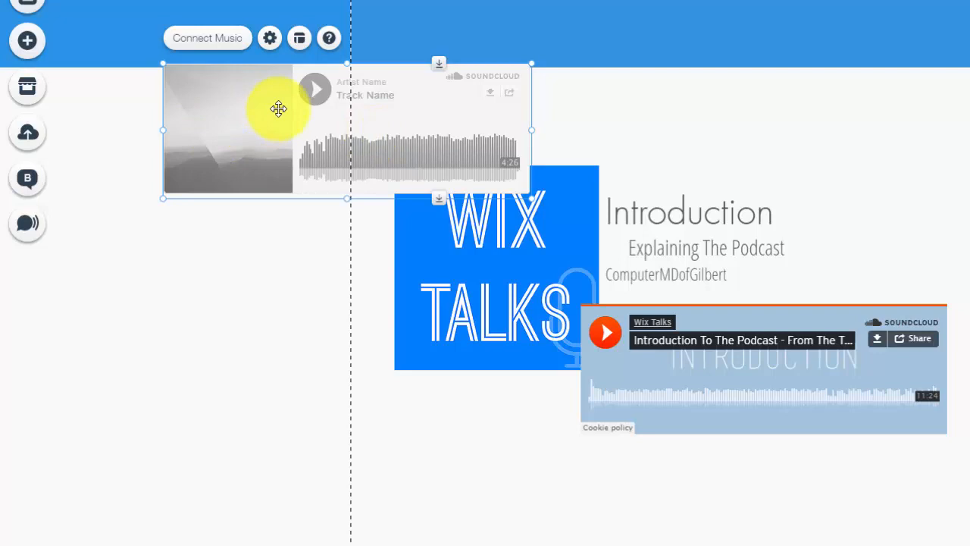
Review the SoundCloud player's settings, toggling Autoplay on page load, and close them.
left_click(270, 38)
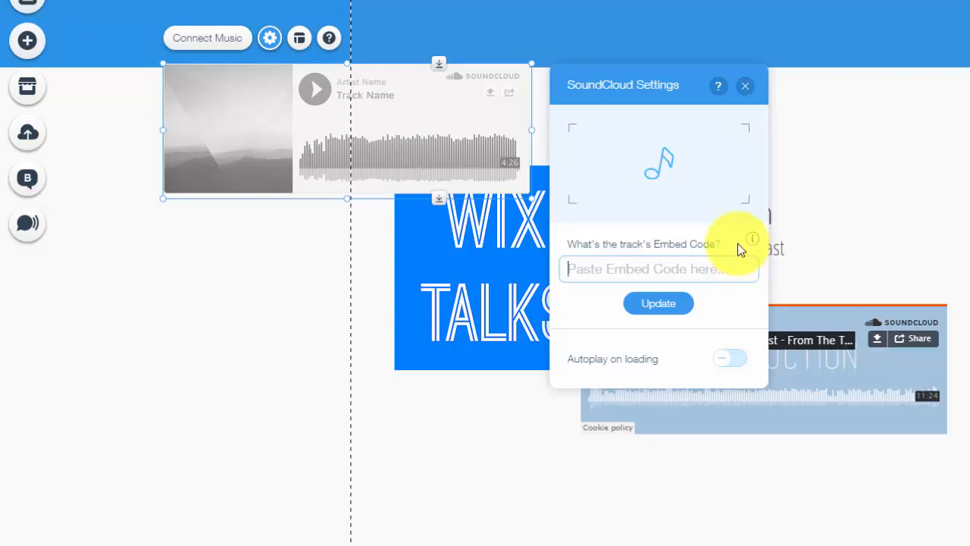
mouse_move(719, 225)
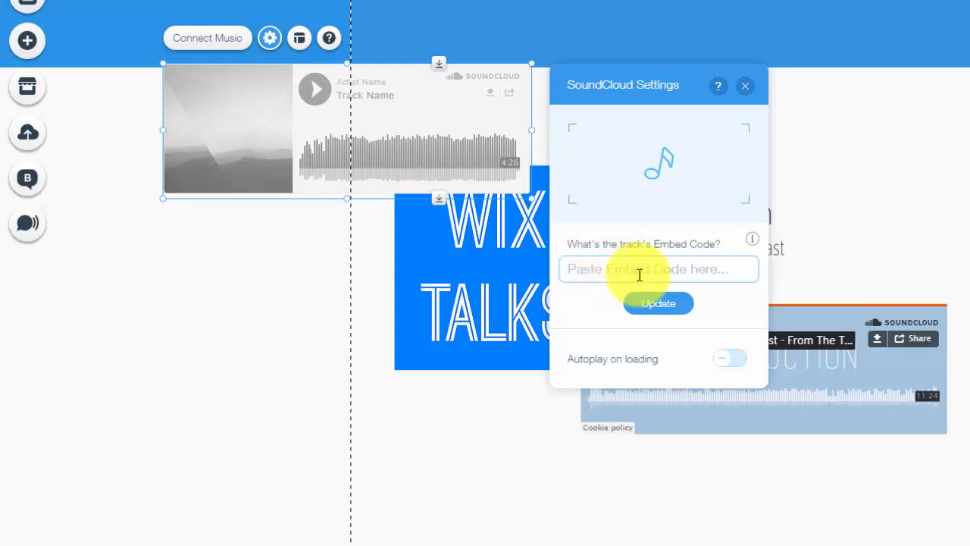
mouse_move(609, 230)
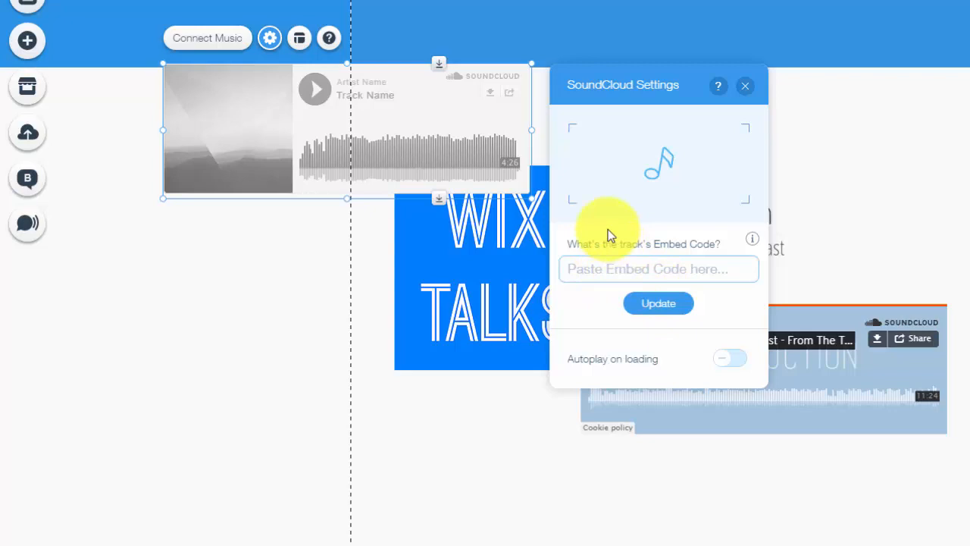
mouse_move(682, 194)
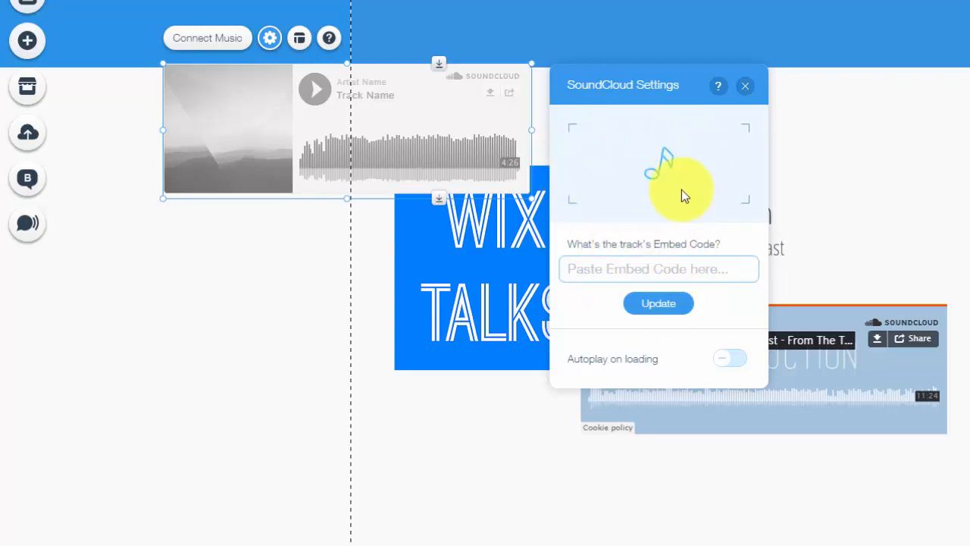
mouse_move(695, 160)
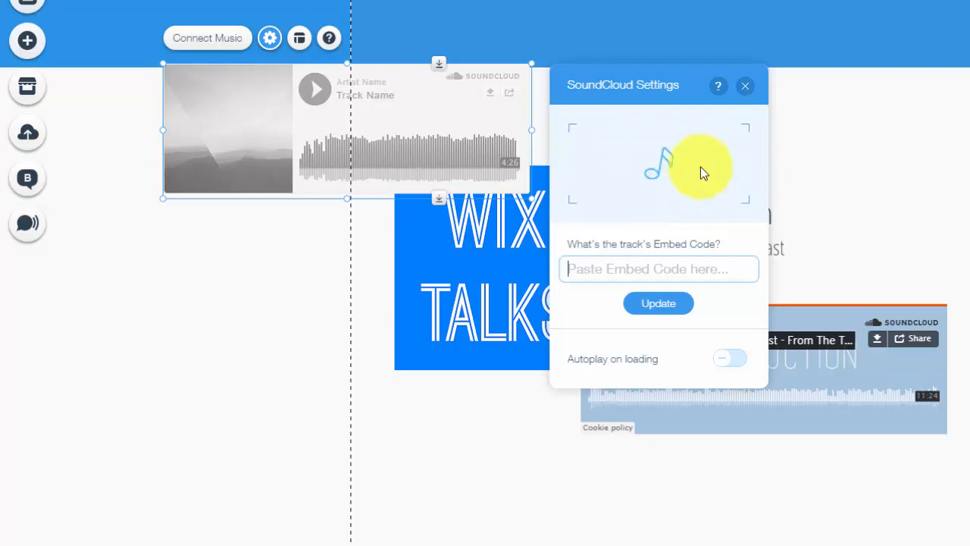
mouse_move(458, 150)
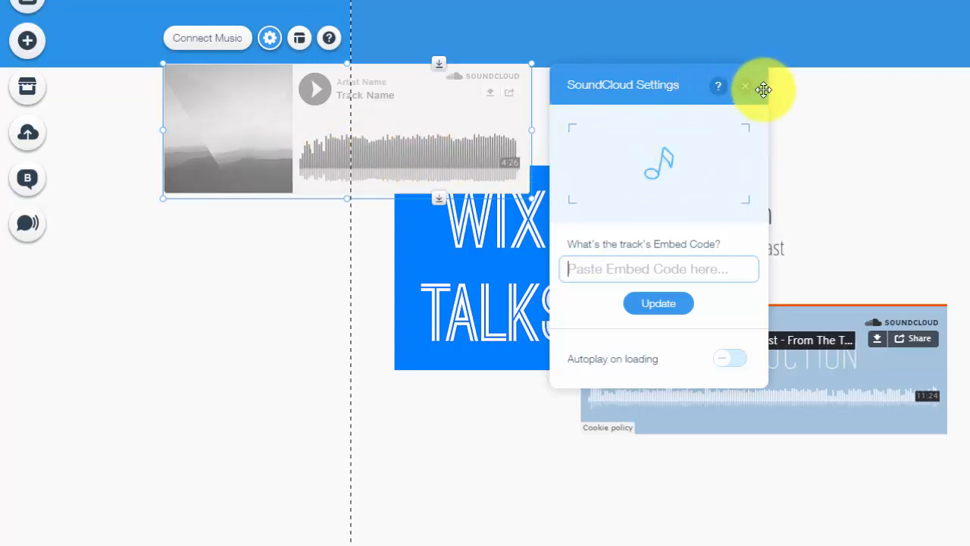
left_click(746, 85)
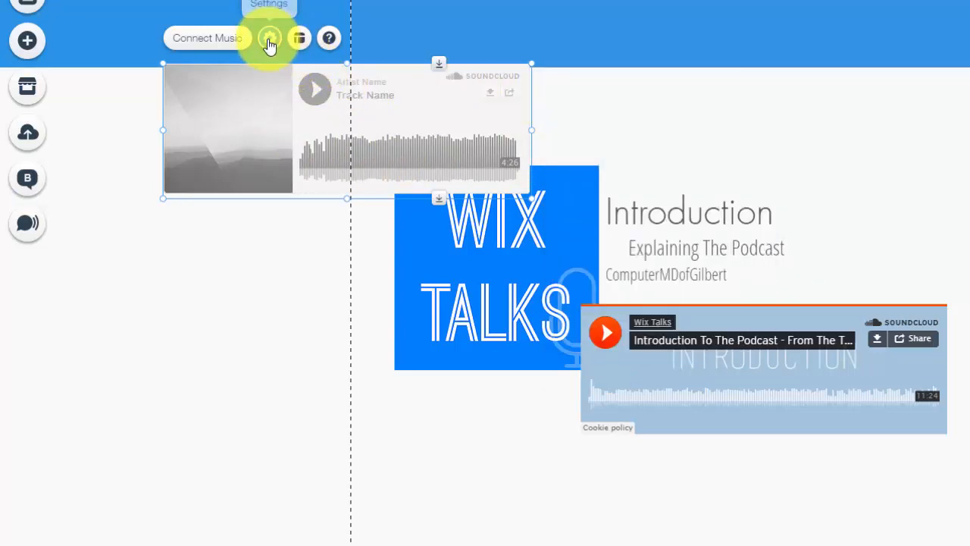
left_click(270, 38)
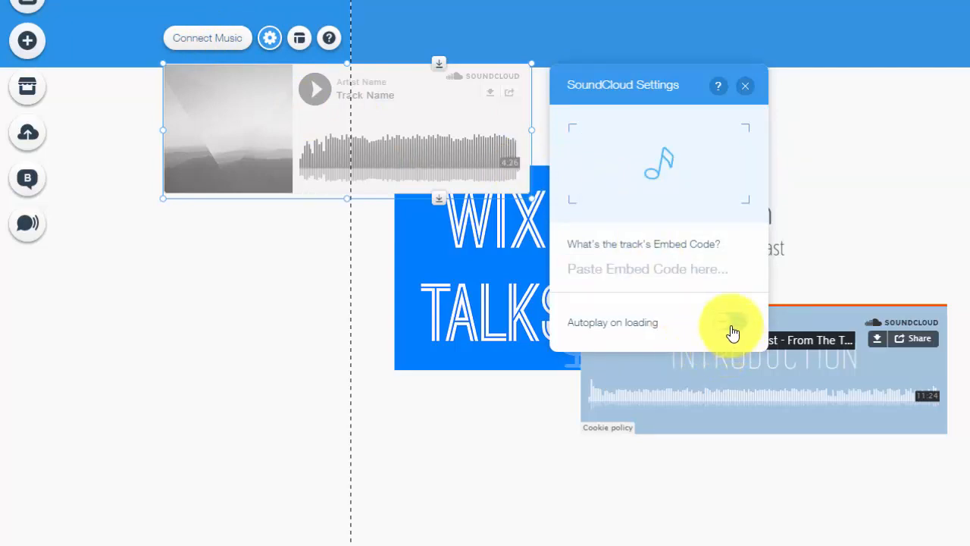
left_click(731, 322)
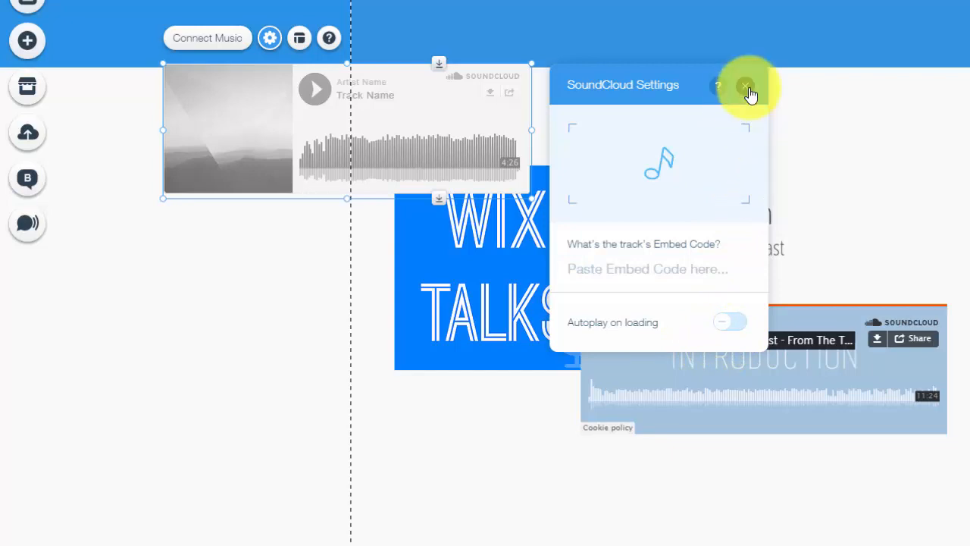
left_click(746, 84)
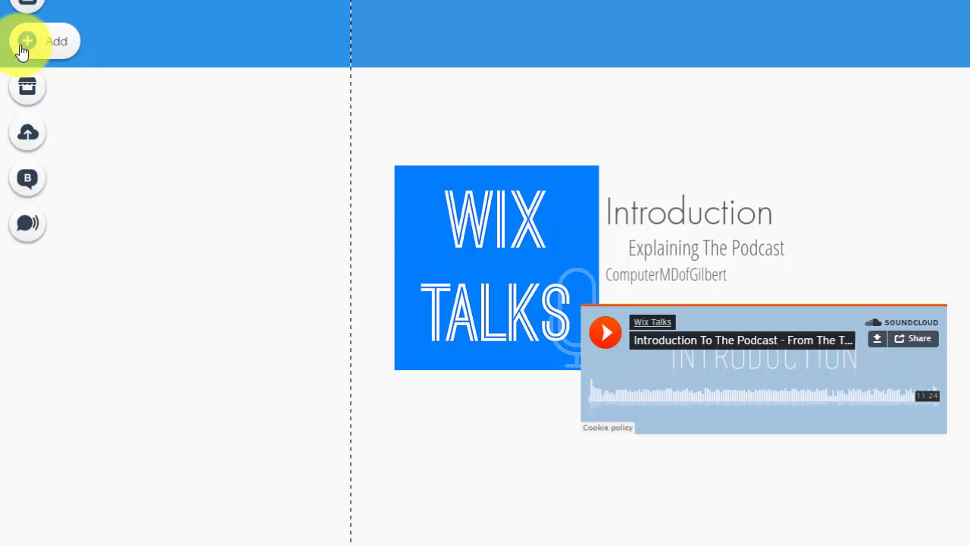
Add a SoundCloud My Playlist widget to the page's left side and bring up its settings.
left_click(27, 41)
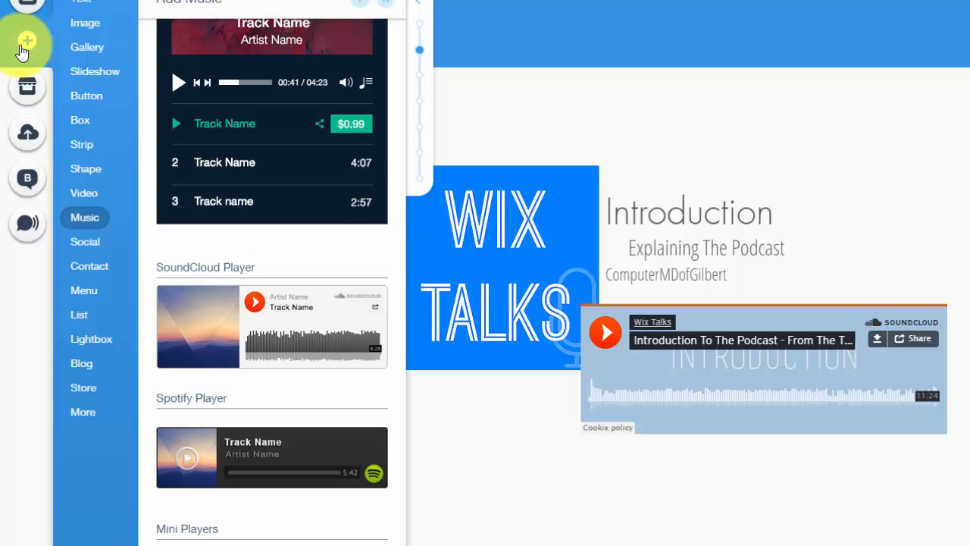
left_click(86, 47)
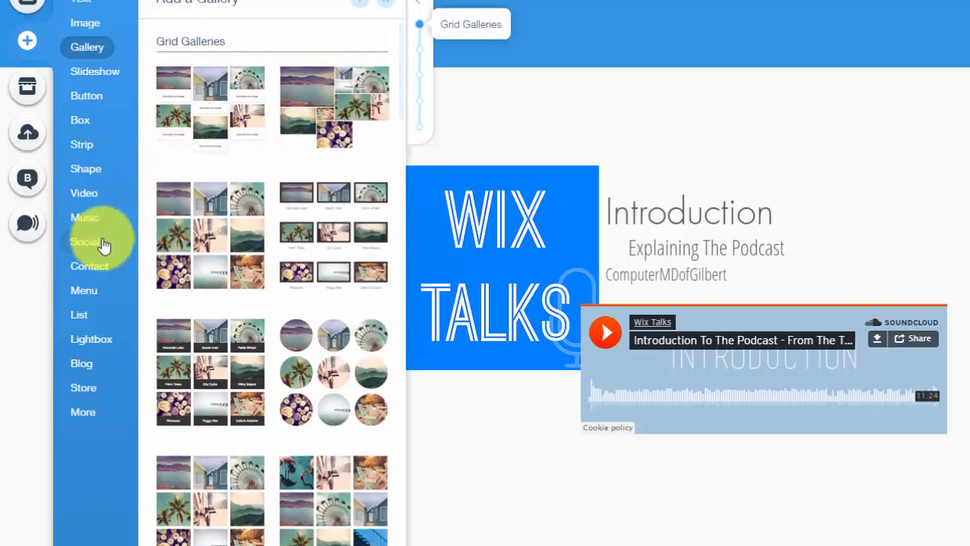
left_click(85, 218)
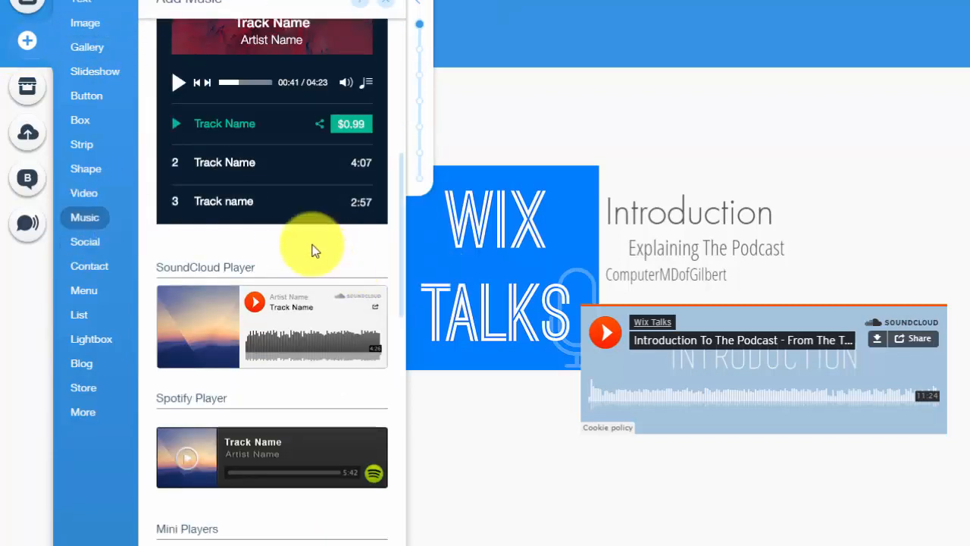
scroll("down", 3)
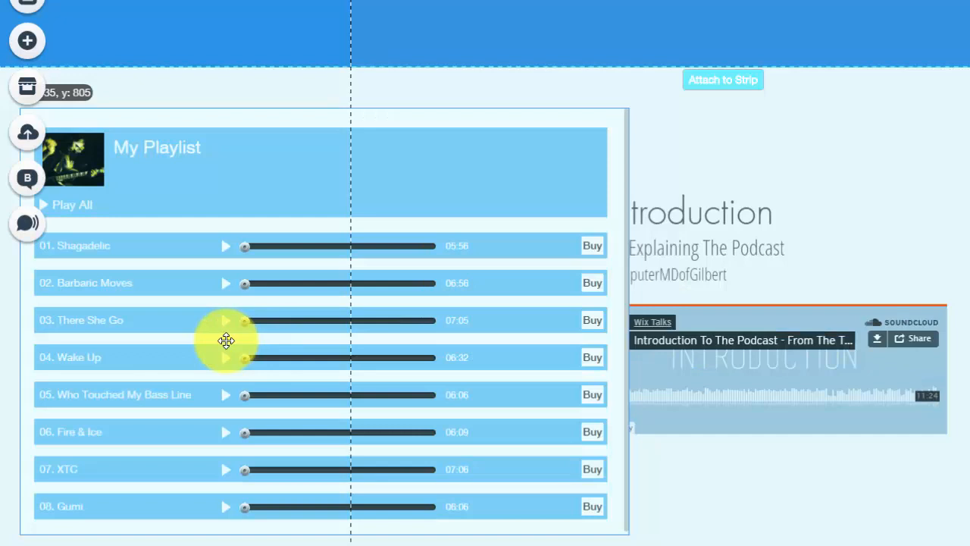
left_click_drag(226, 339, 317, 328)
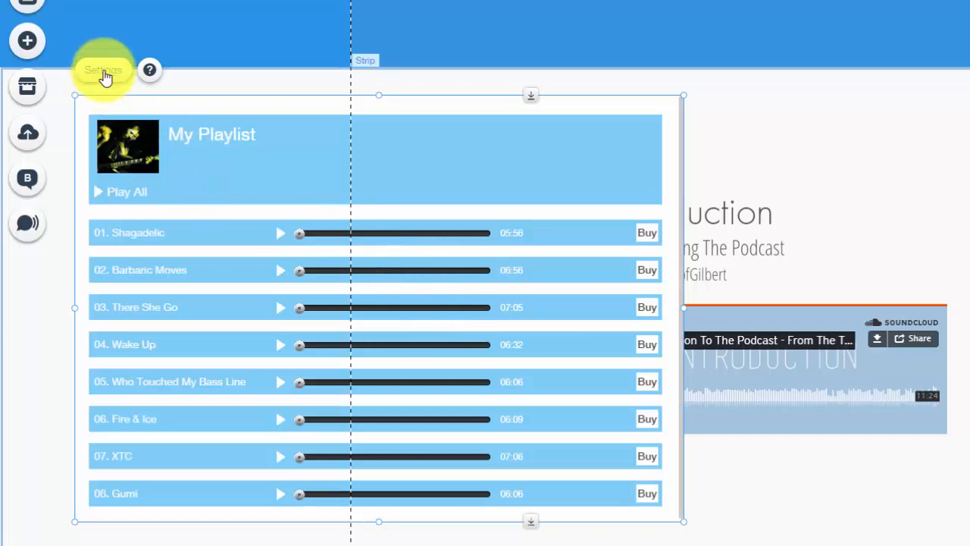
left_click(103, 70)
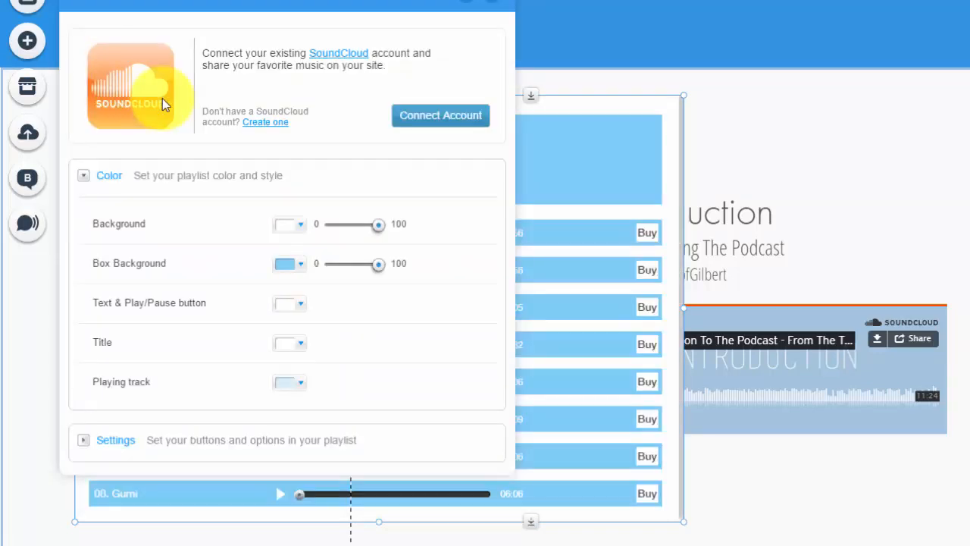
mouse_move(233, 261)
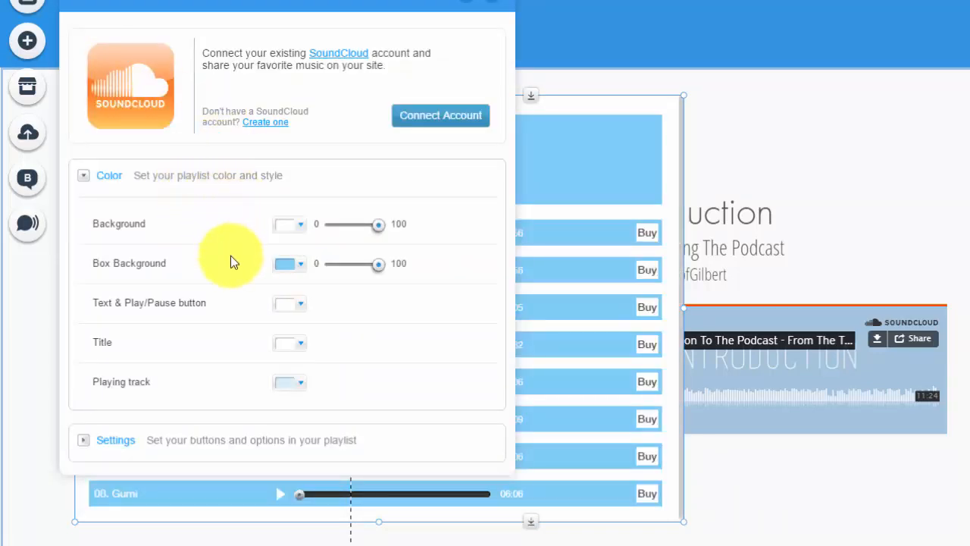
mouse_move(241, 295)
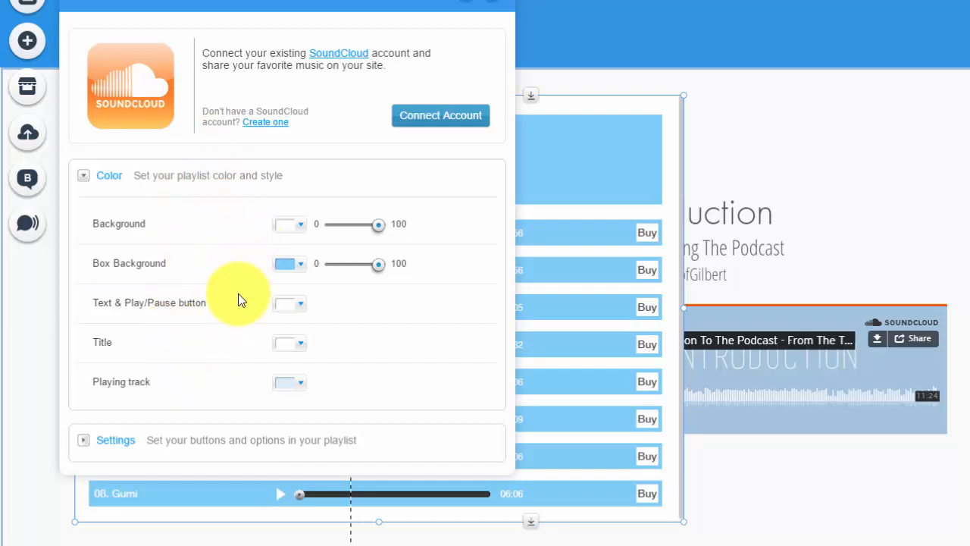
mouse_move(200, 303)
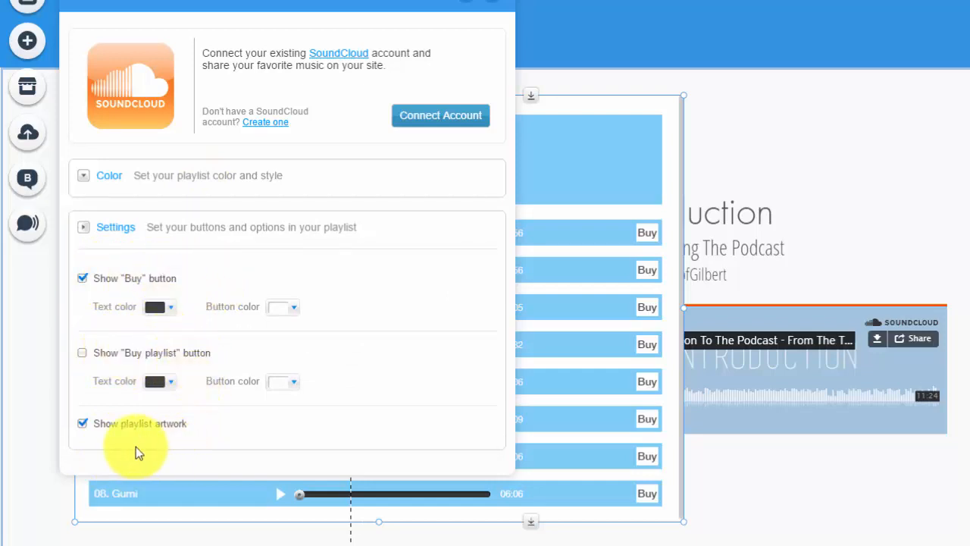
mouse_move(105, 341)
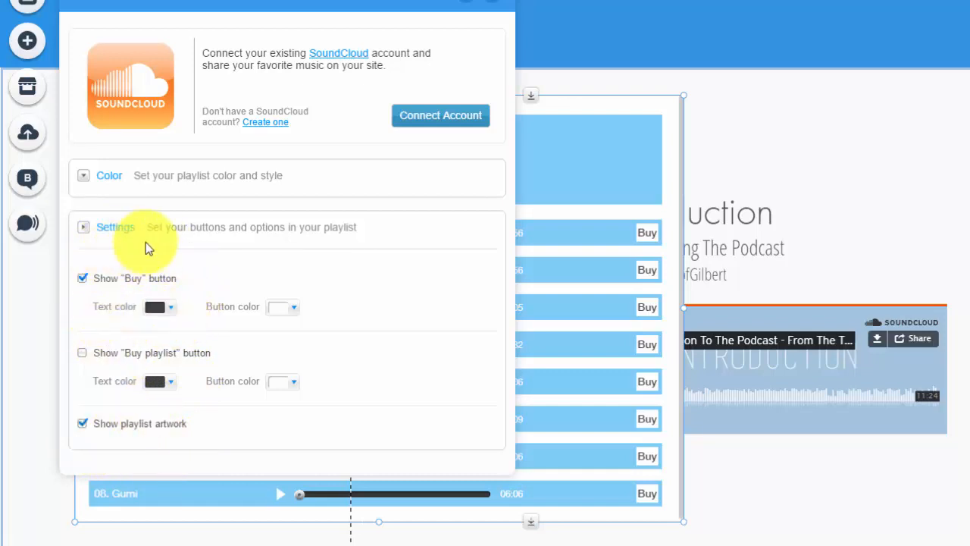
mouse_move(261, 207)
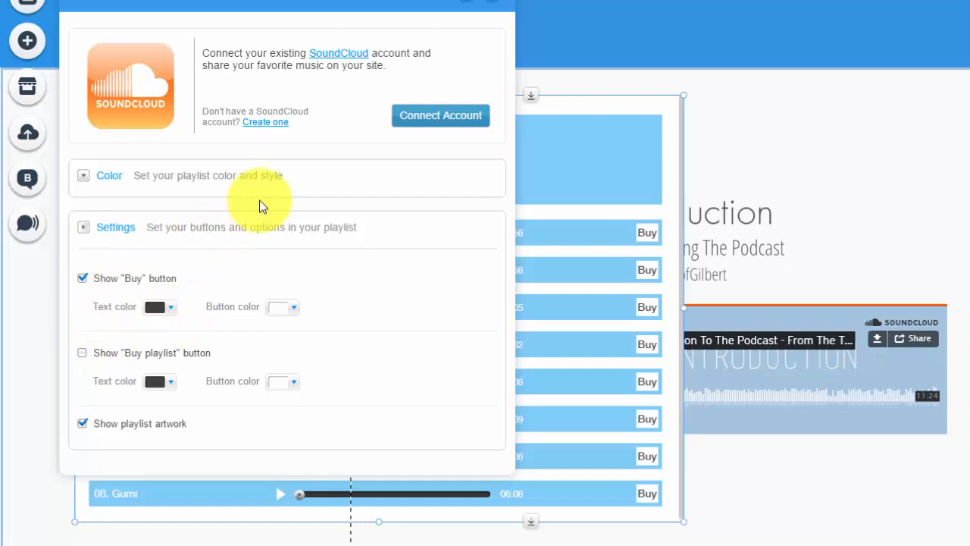
Collapse the playlist settings section, keeping Buy buttons and artwork enabled.
left_click(115, 227)
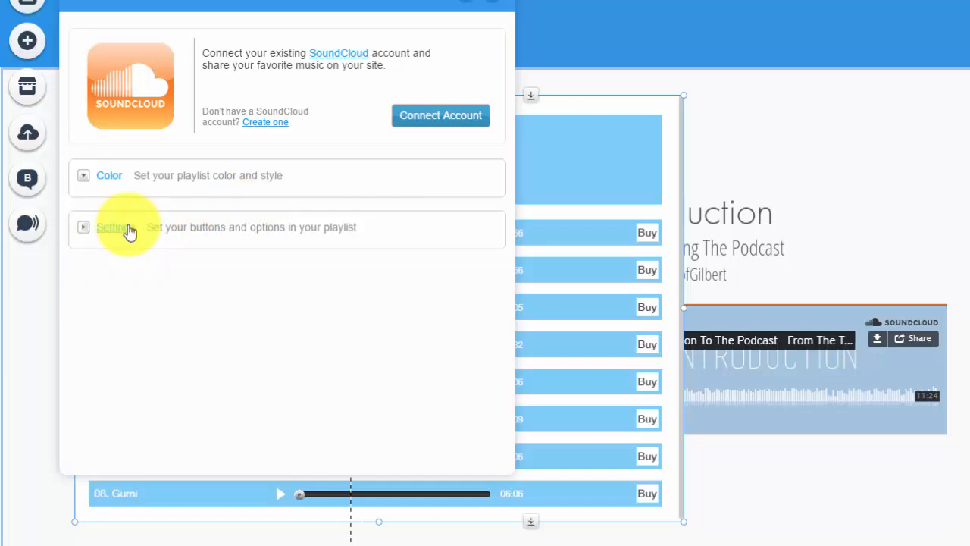
mouse_move(440, 115)
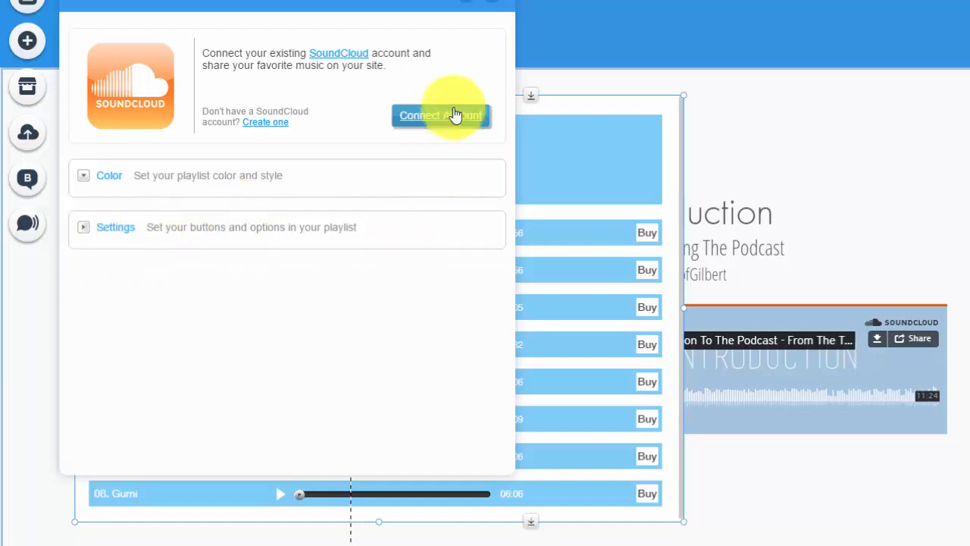
mouse_move(288, 224)
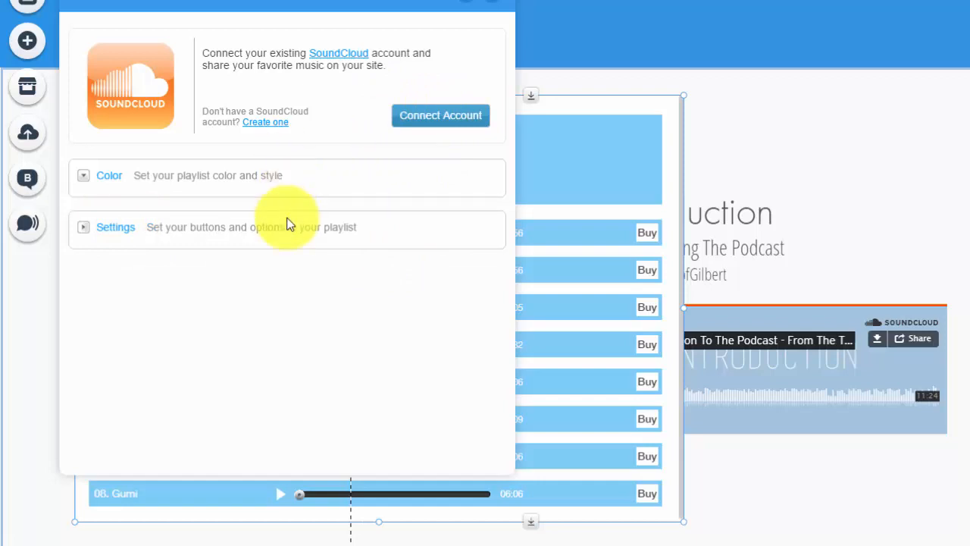
mouse_move(330, 124)
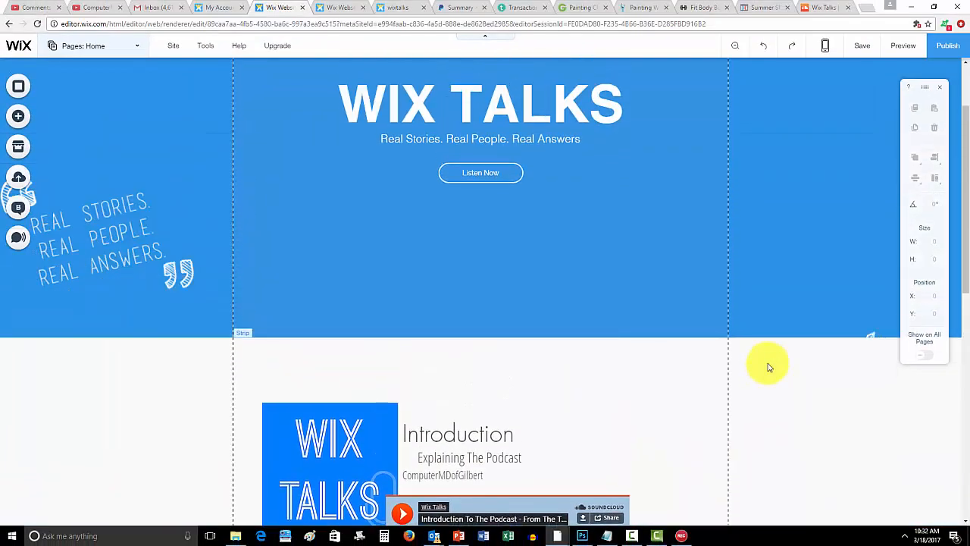
Scroll to the top and switch to the Weekly Wix Tips preview tab.
scroll("up", 3)
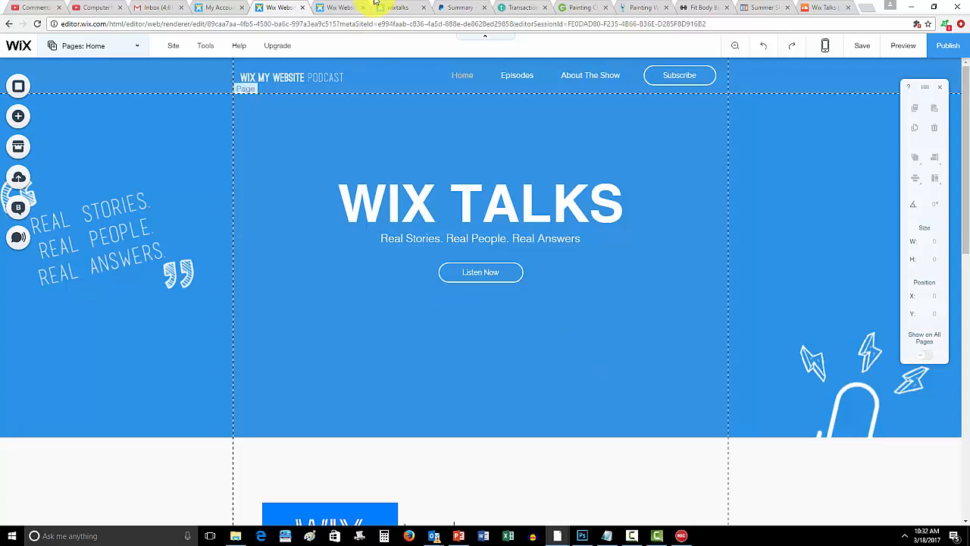
left_click(902, 45)
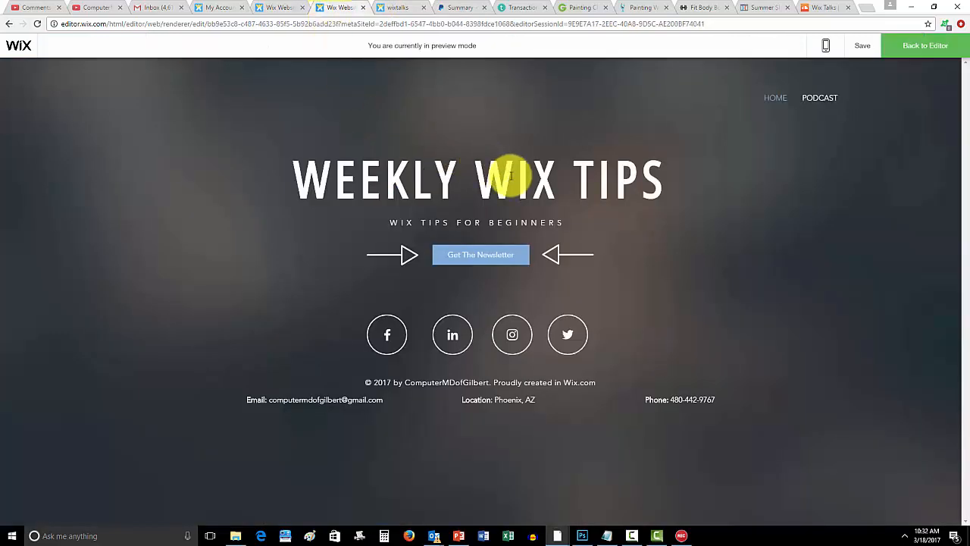
mouse_move(627, 204)
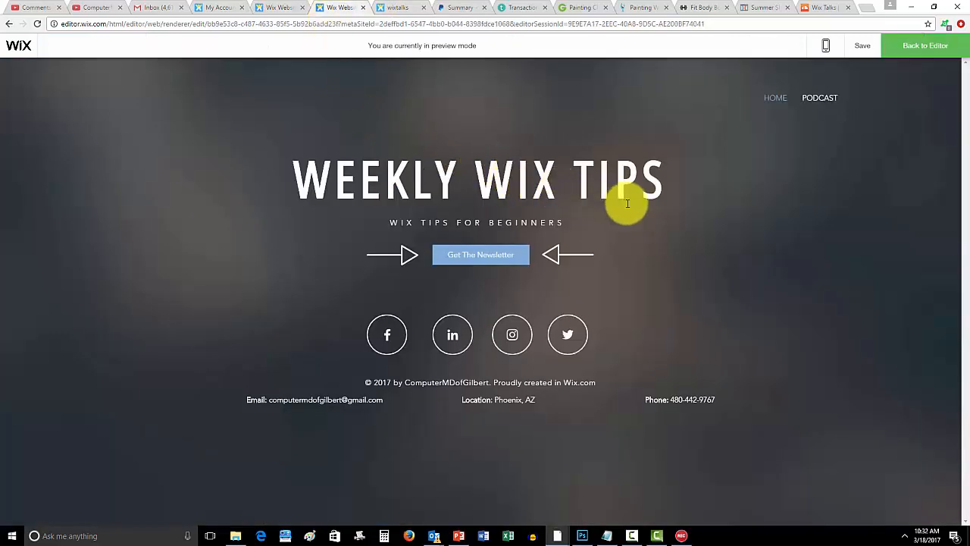
mouse_move(700, 185)
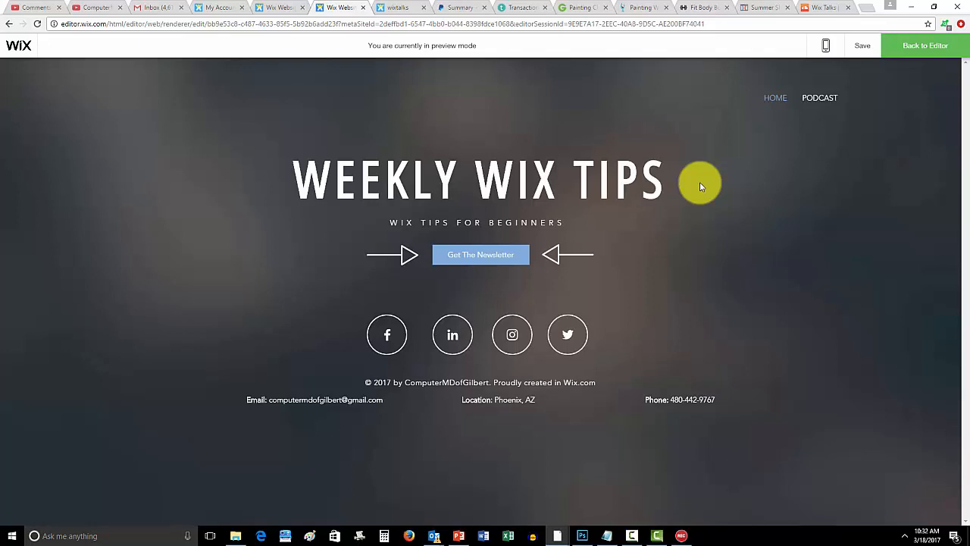
mouse_move(664, 309)
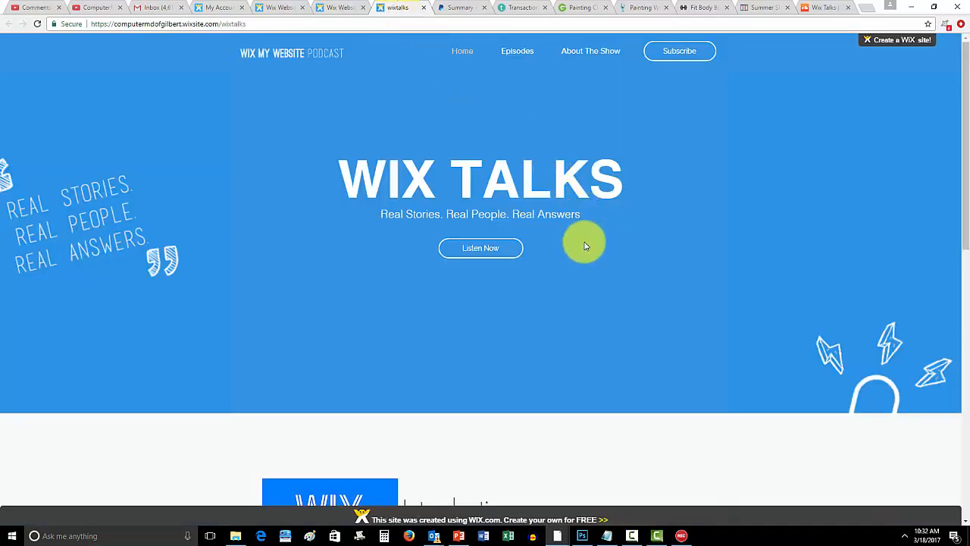
Scroll the live Wix Talks site down to the Introduction player and subscribe section, then back to the banner.
scroll("down", 3)
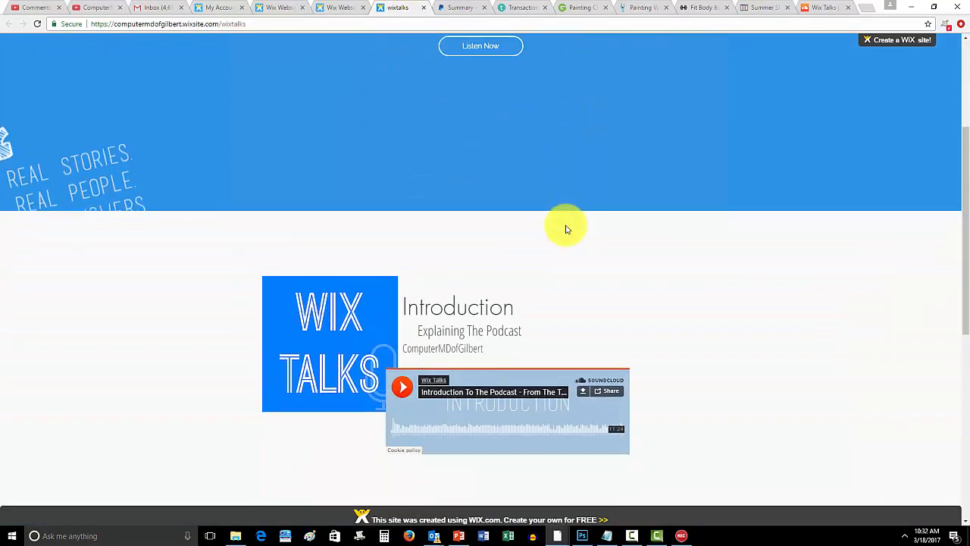
scroll("down", 3)
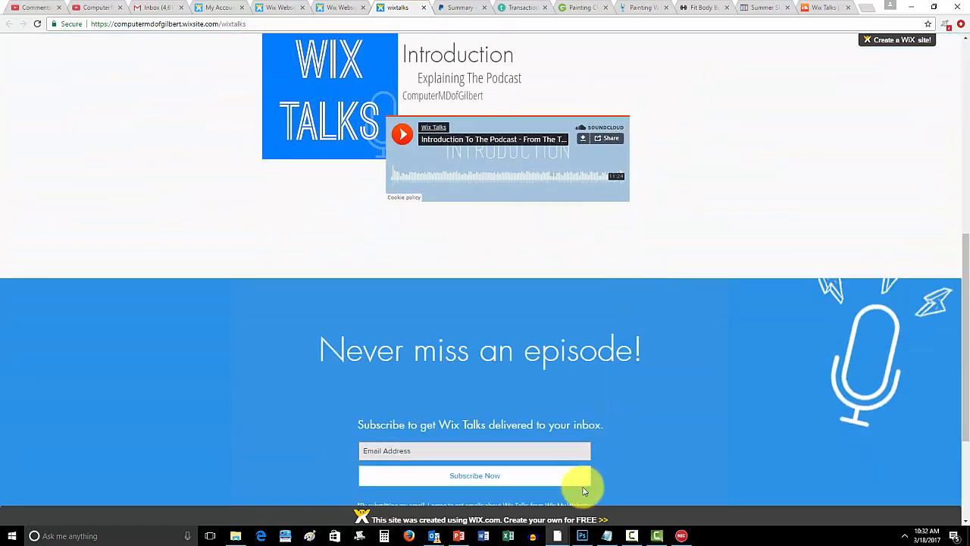
scroll("up", 3)
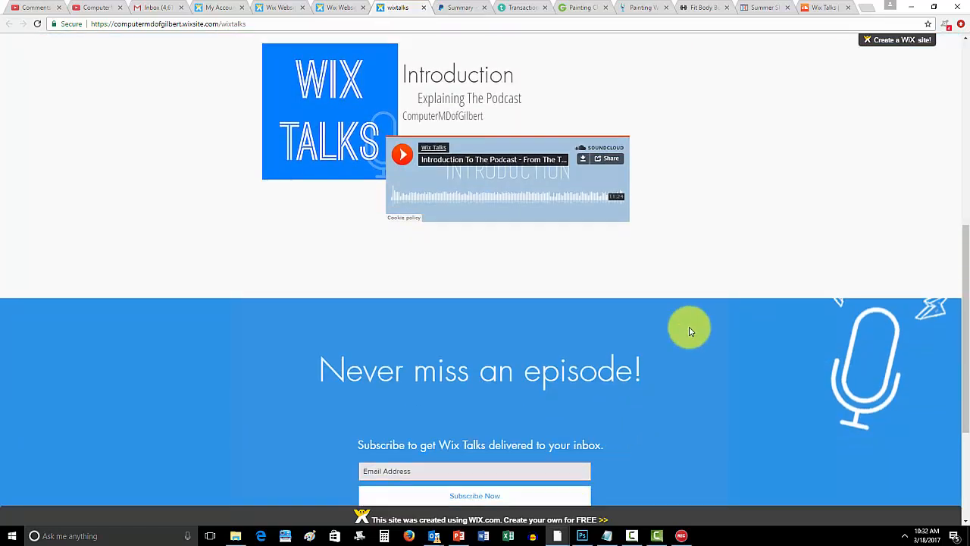
scroll("up", 3)
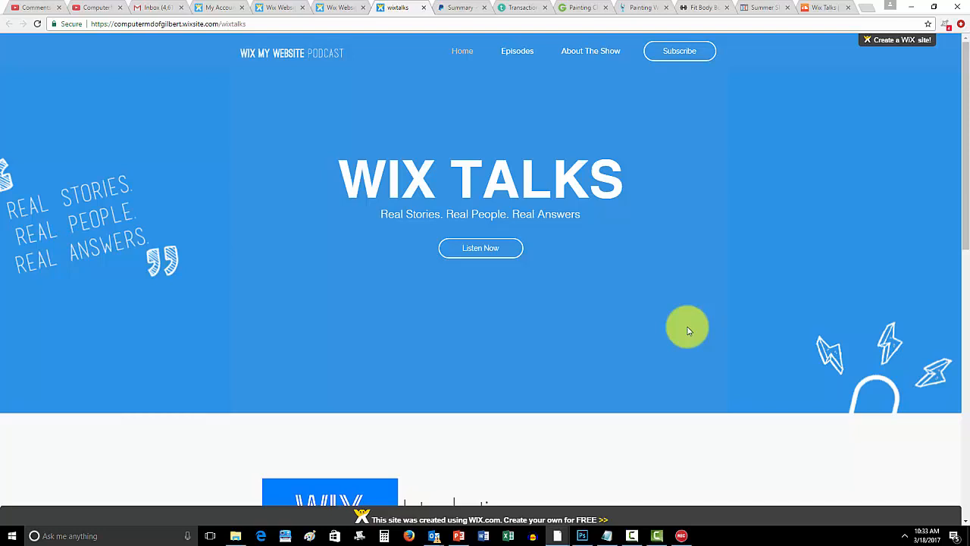
mouse_move(267, 39)
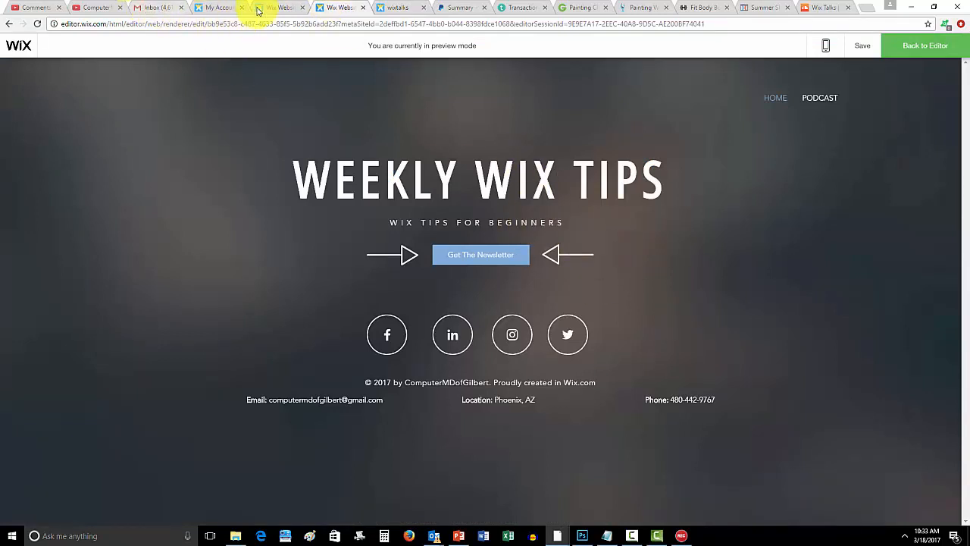
mouse_move(265, 8)
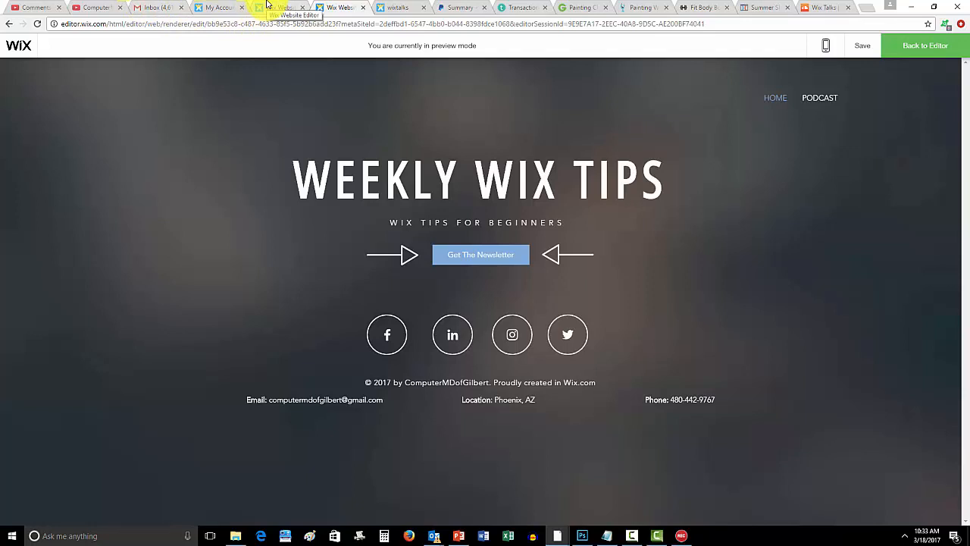
Return to the live Wix Talks tab and scroll to the Introduction player and back to the header.
left_click(397, 6)
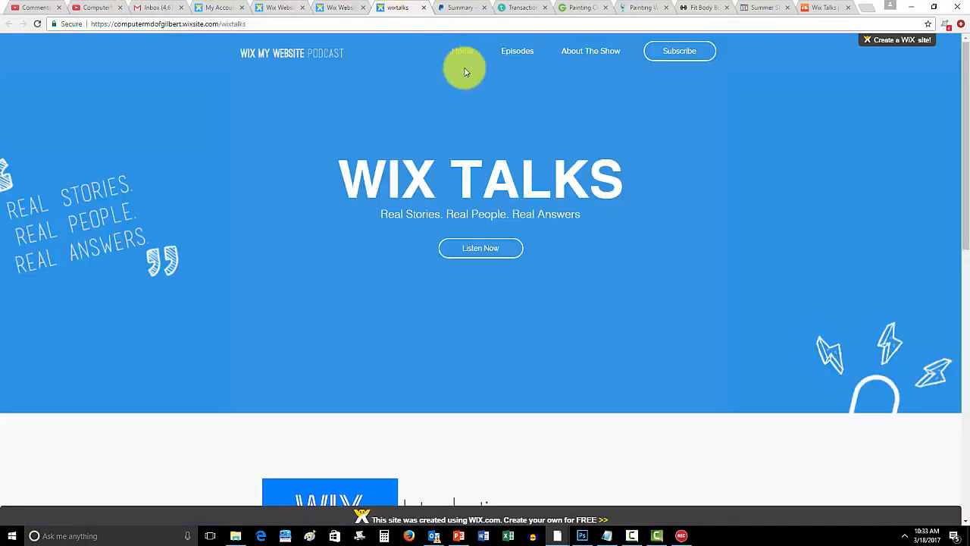
mouse_move(605, 153)
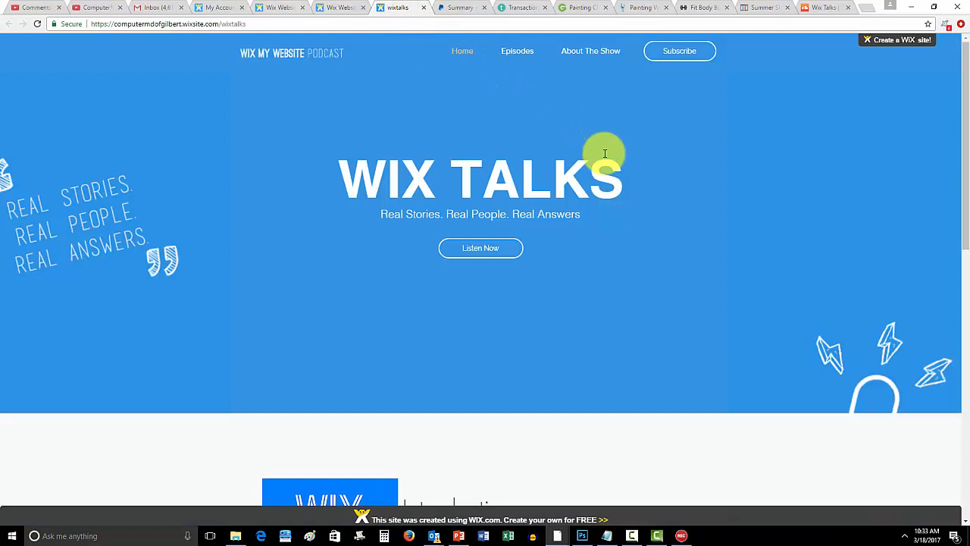
mouse_move(629, 180)
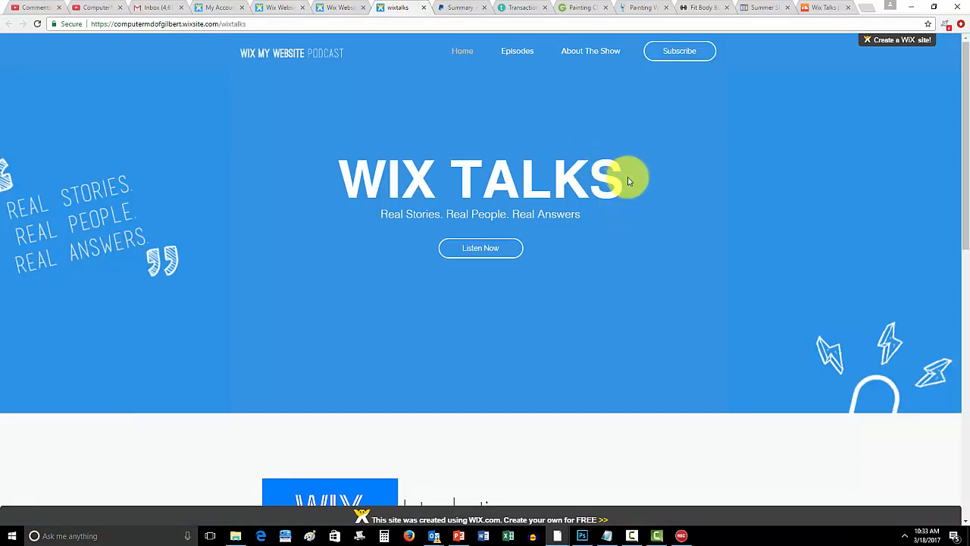
mouse_move(636, 224)
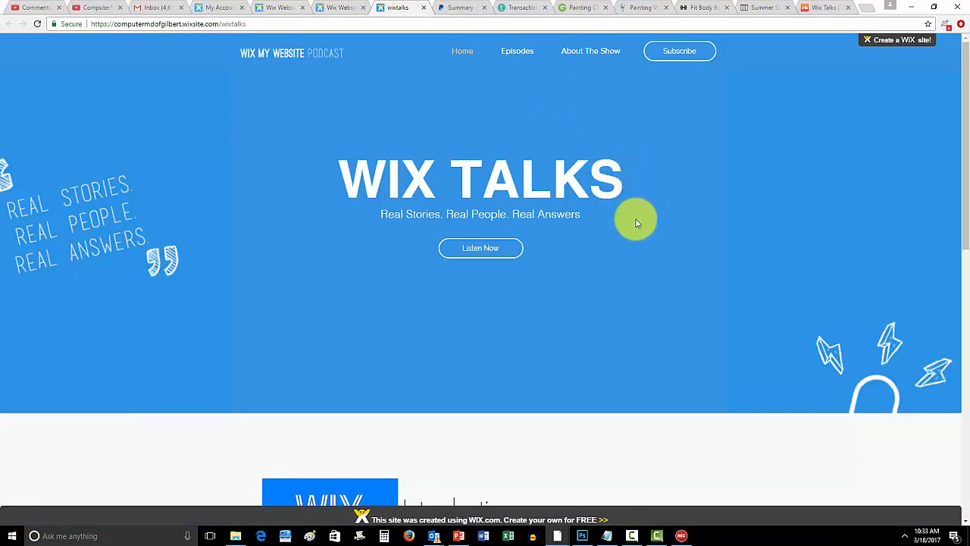
mouse_move(379, 310)
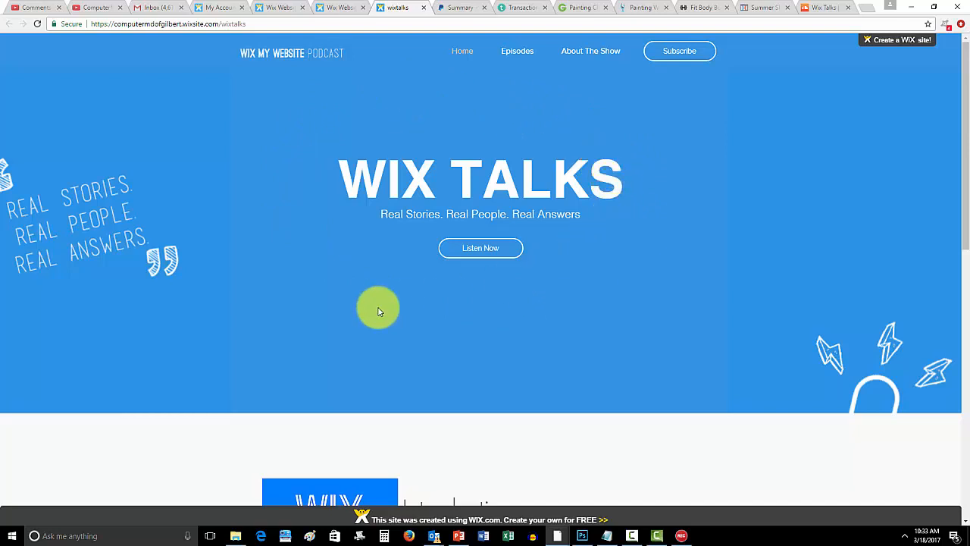
scroll("down", 3)
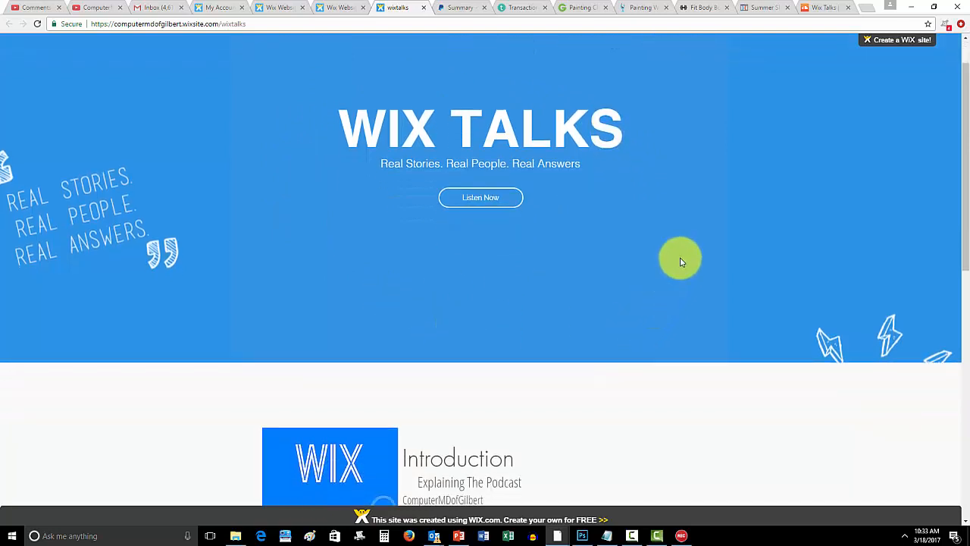
scroll("down", 3)
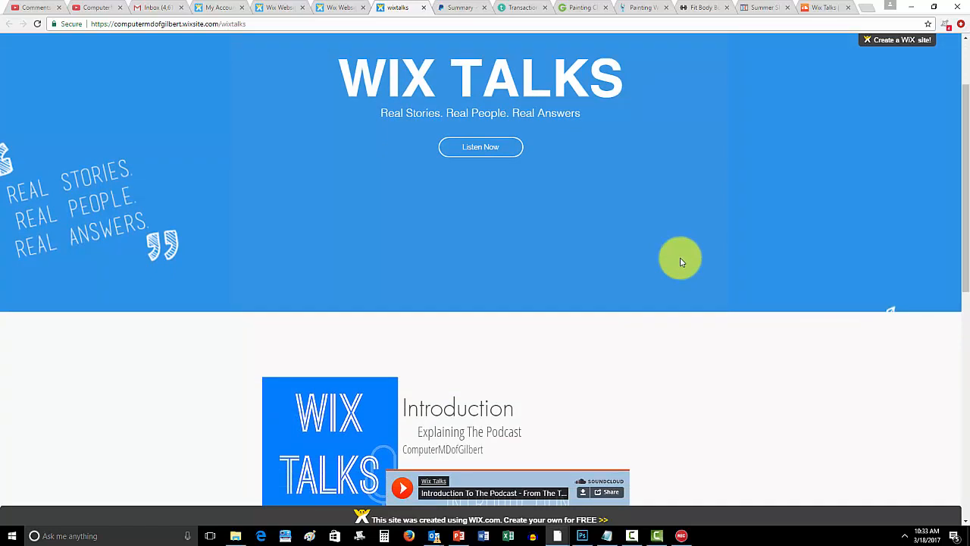
scroll("up", 3)
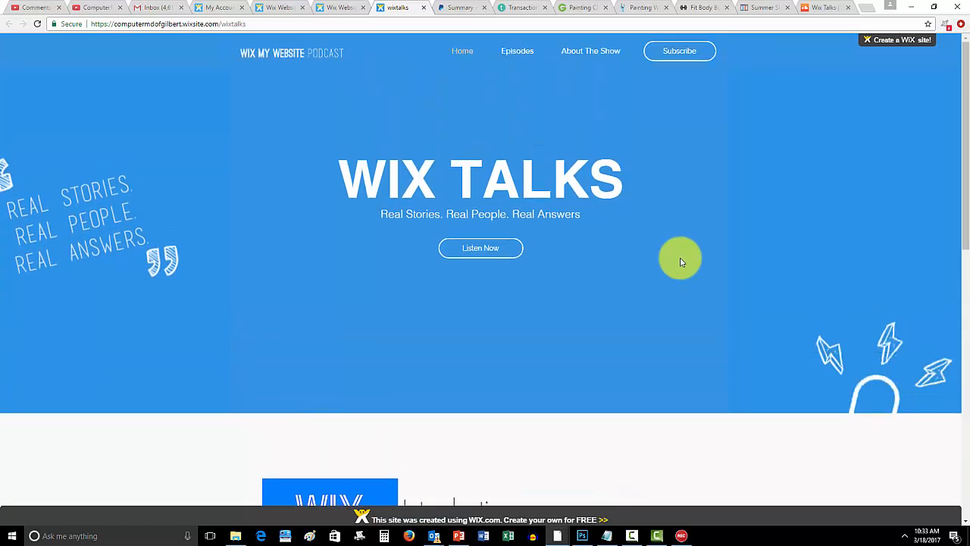
mouse_move(682, 504)
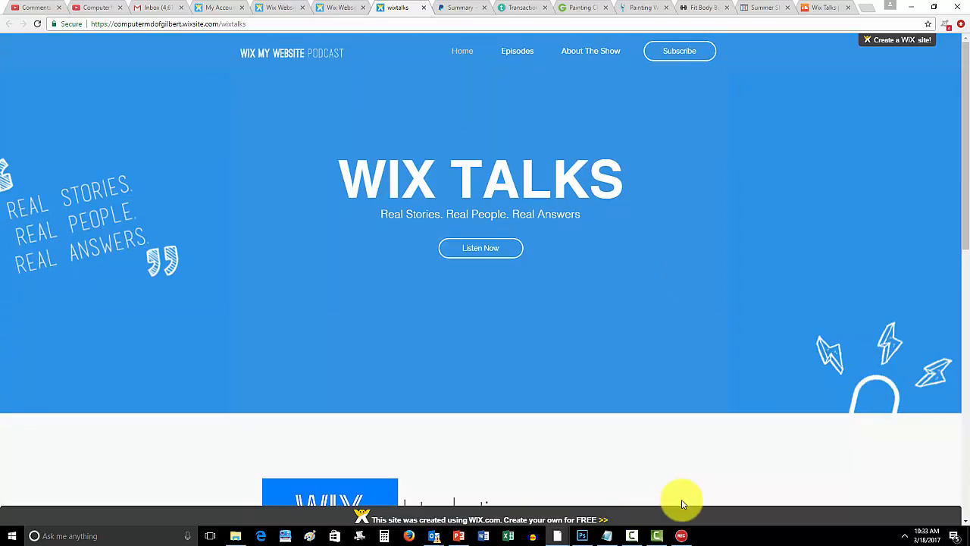